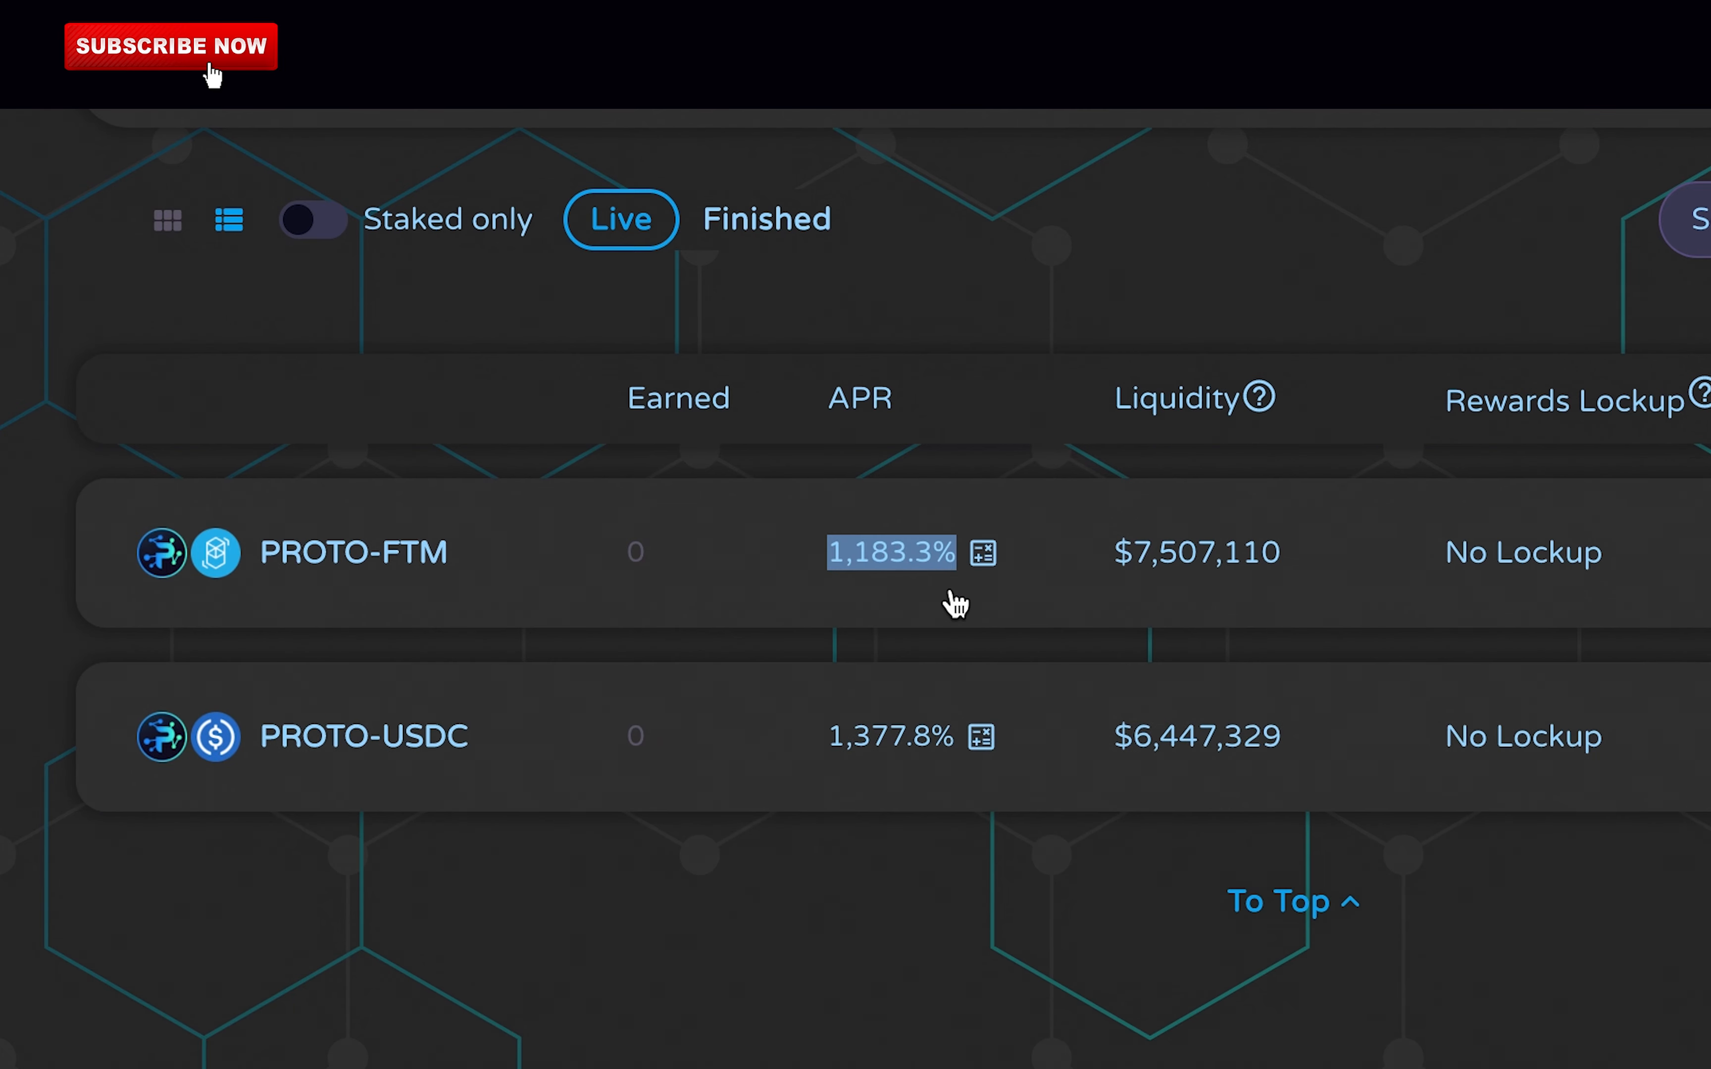
- Expand the PROTO-USDC Nucleus farm, select its APR figure, then return to the home dashboard
left_click(365, 735)
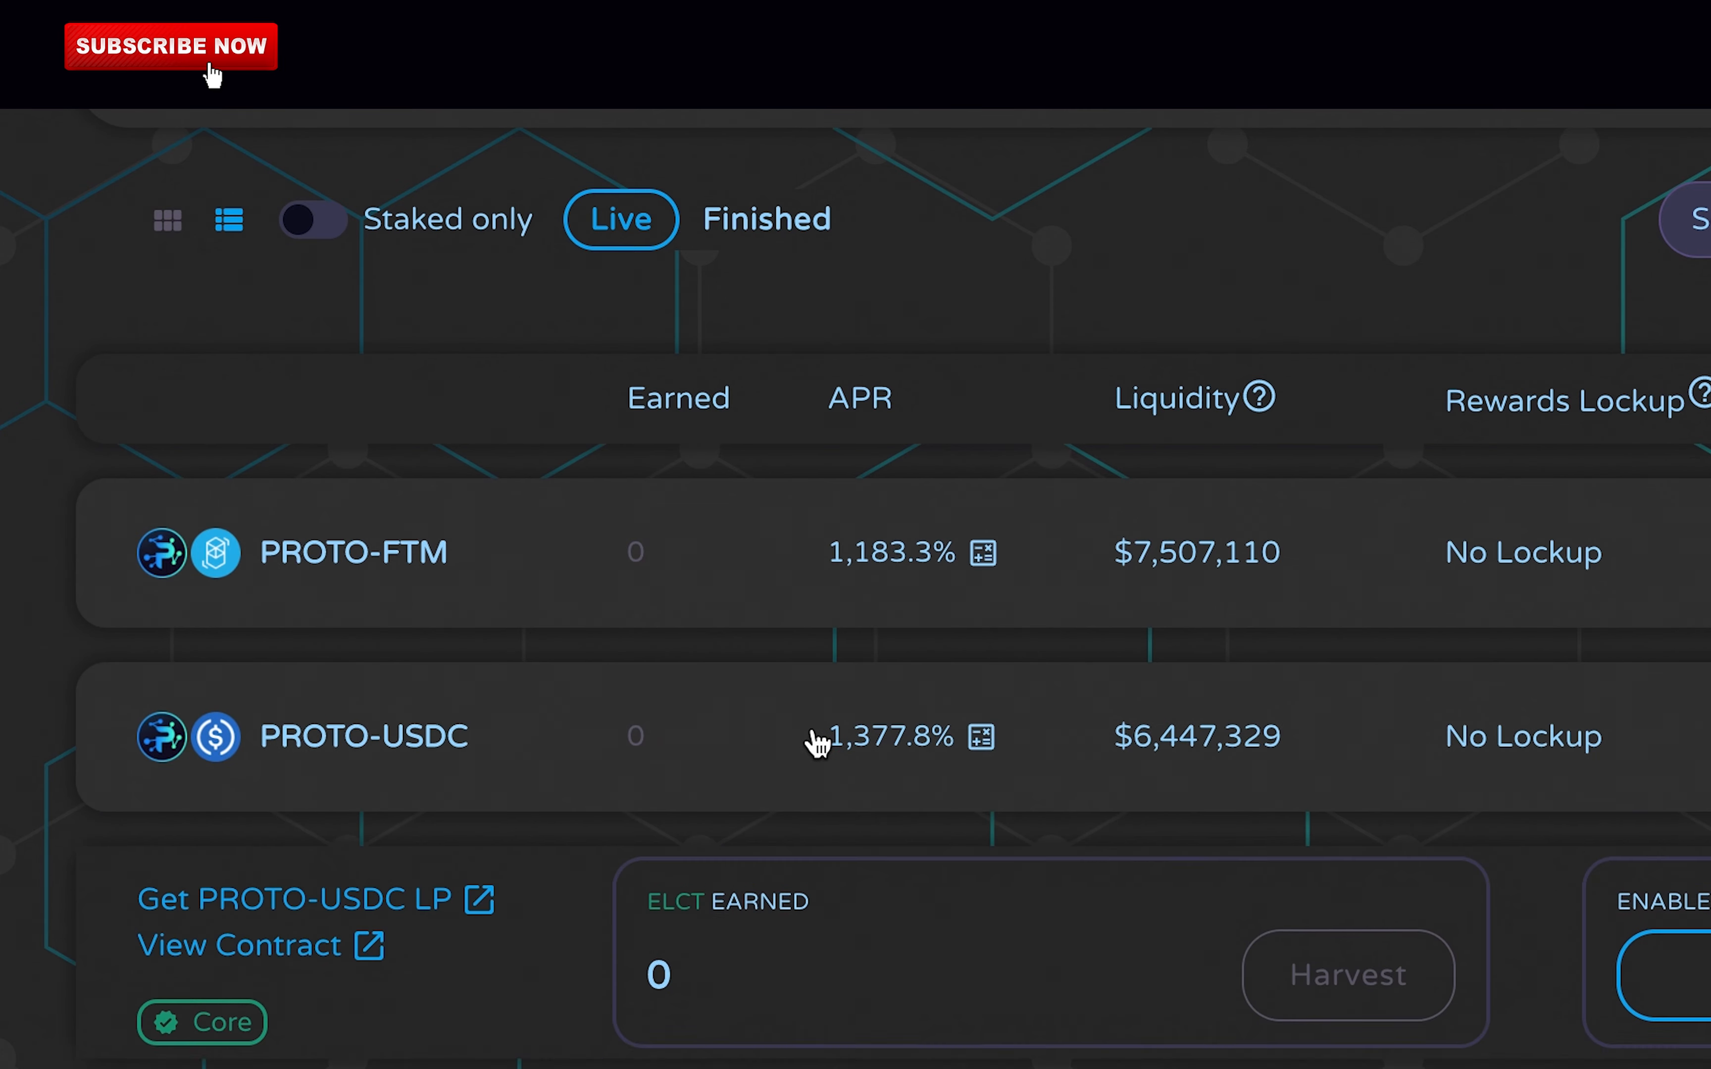
double_click(889, 736)
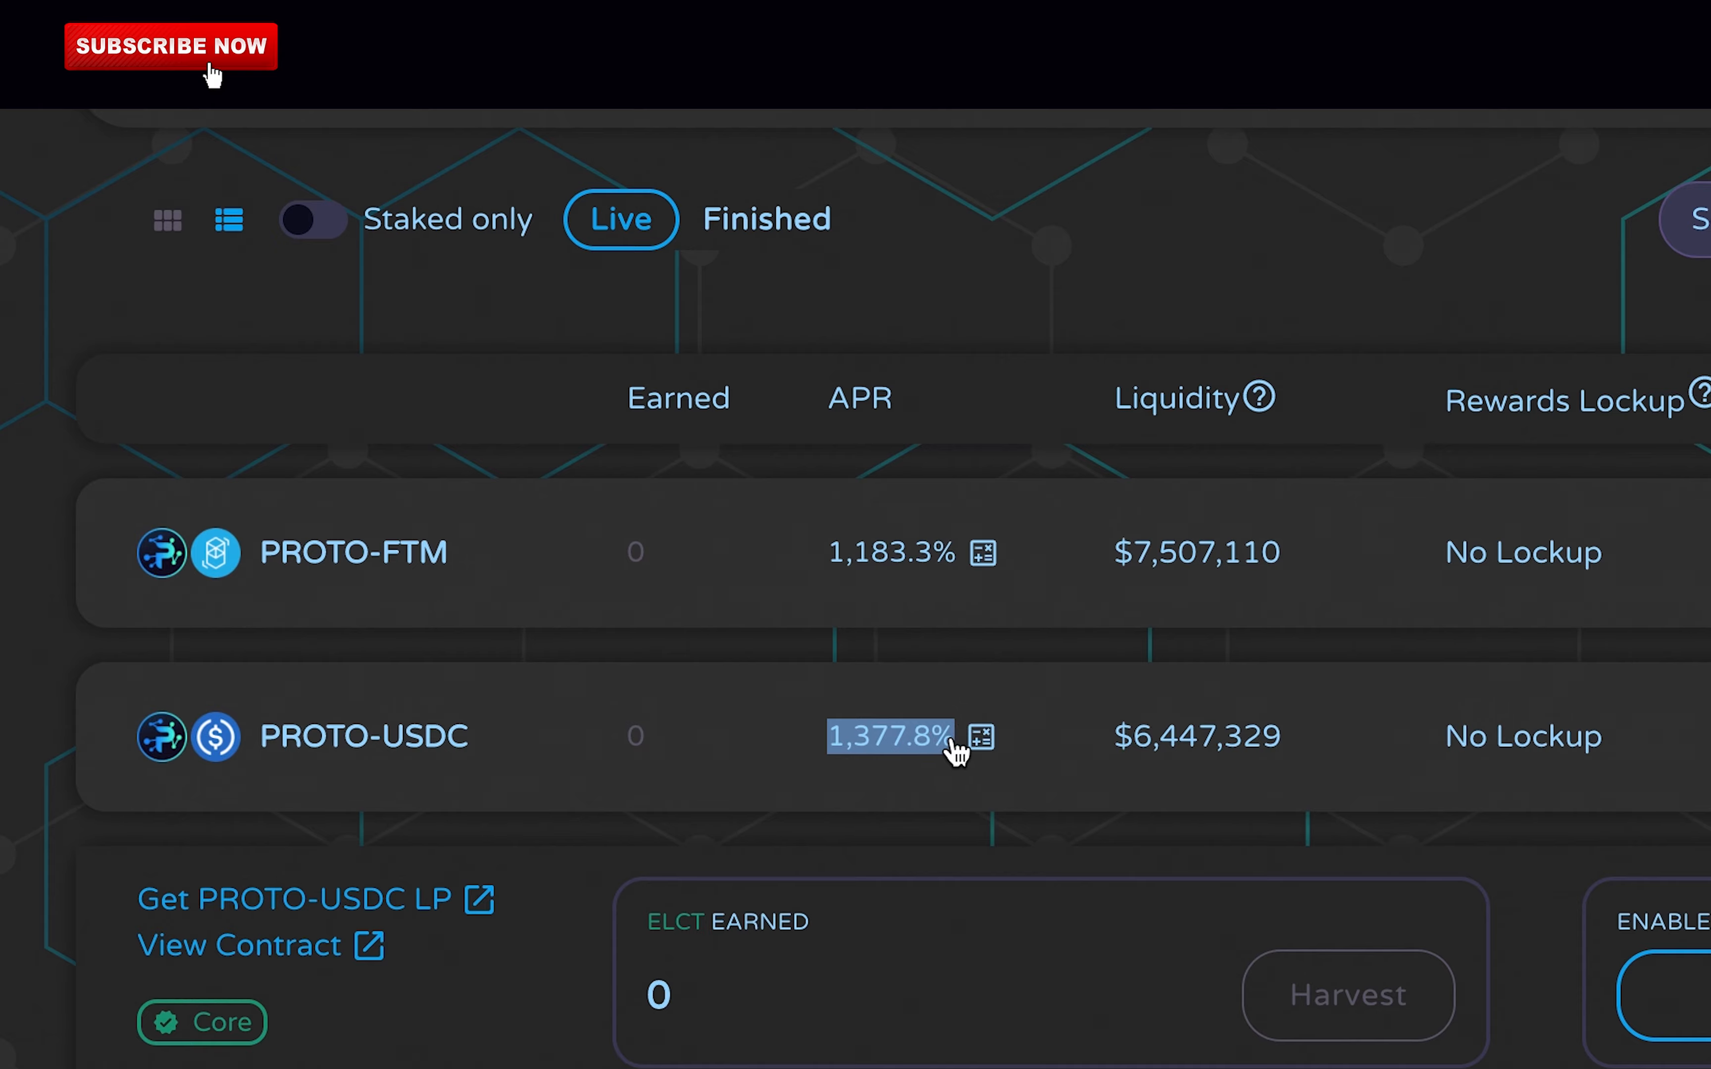
left_click(435, 135)
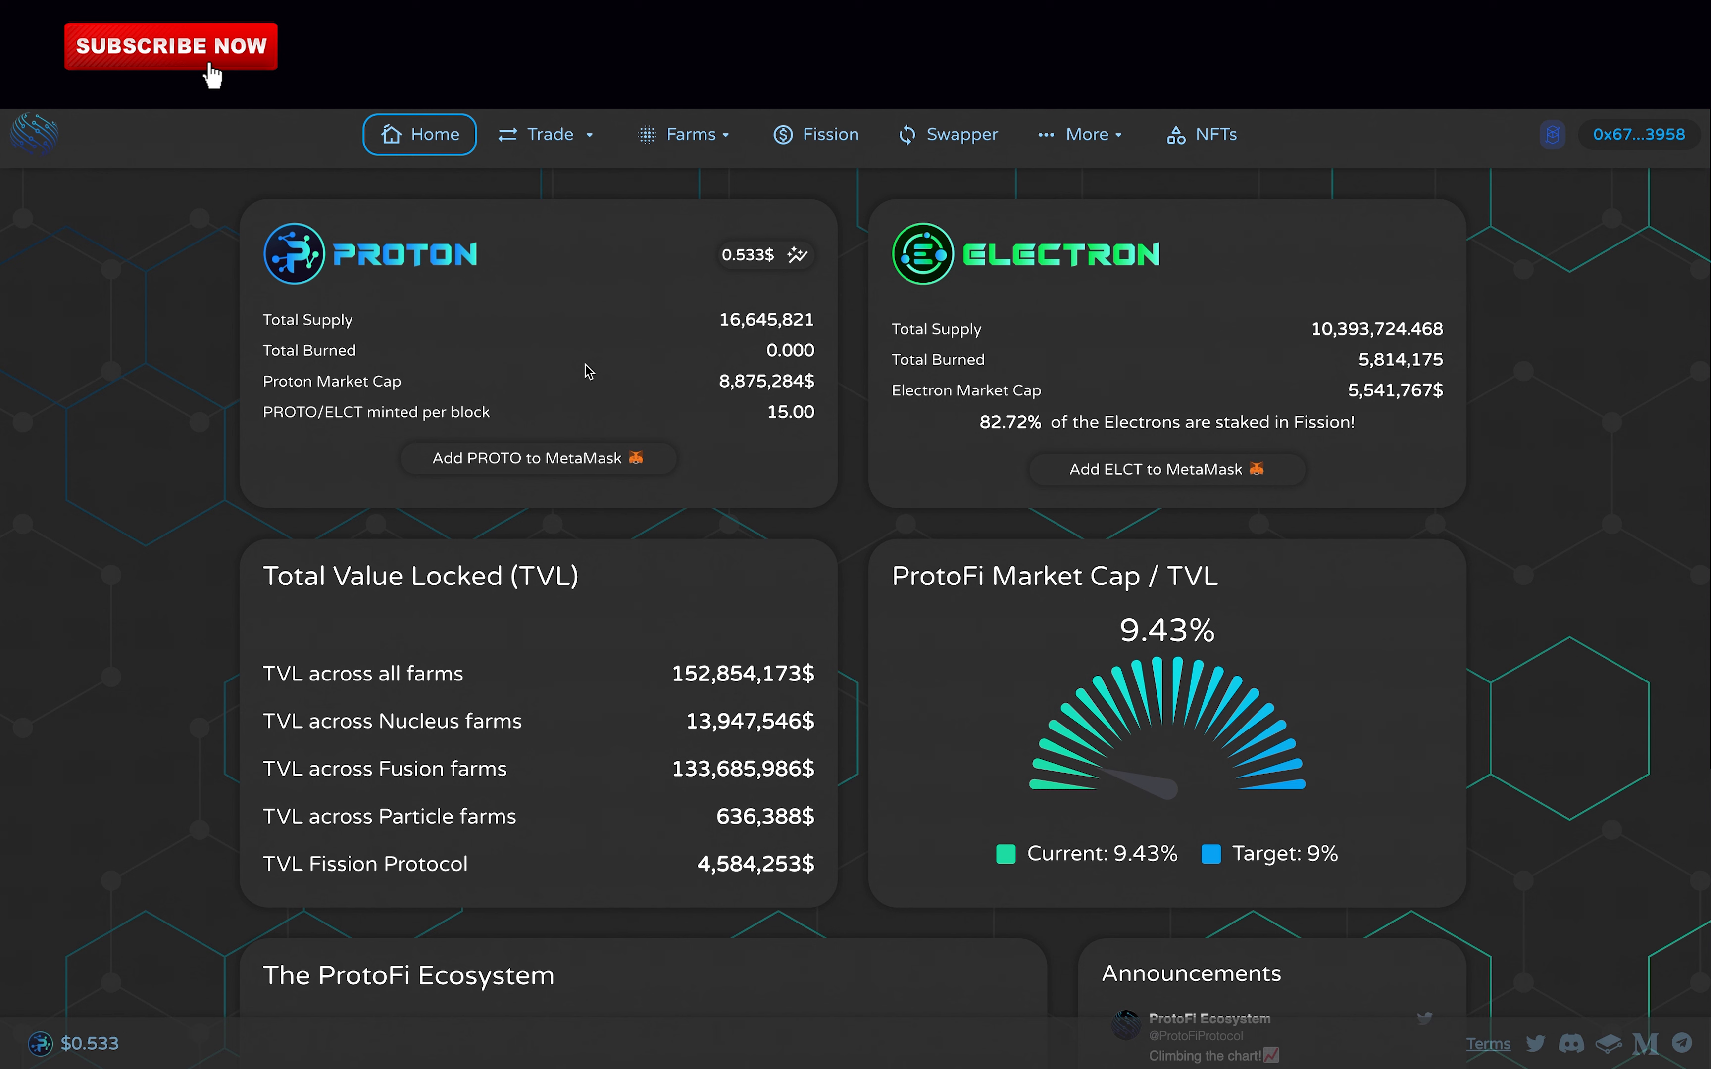
mouse_move(599, 327)
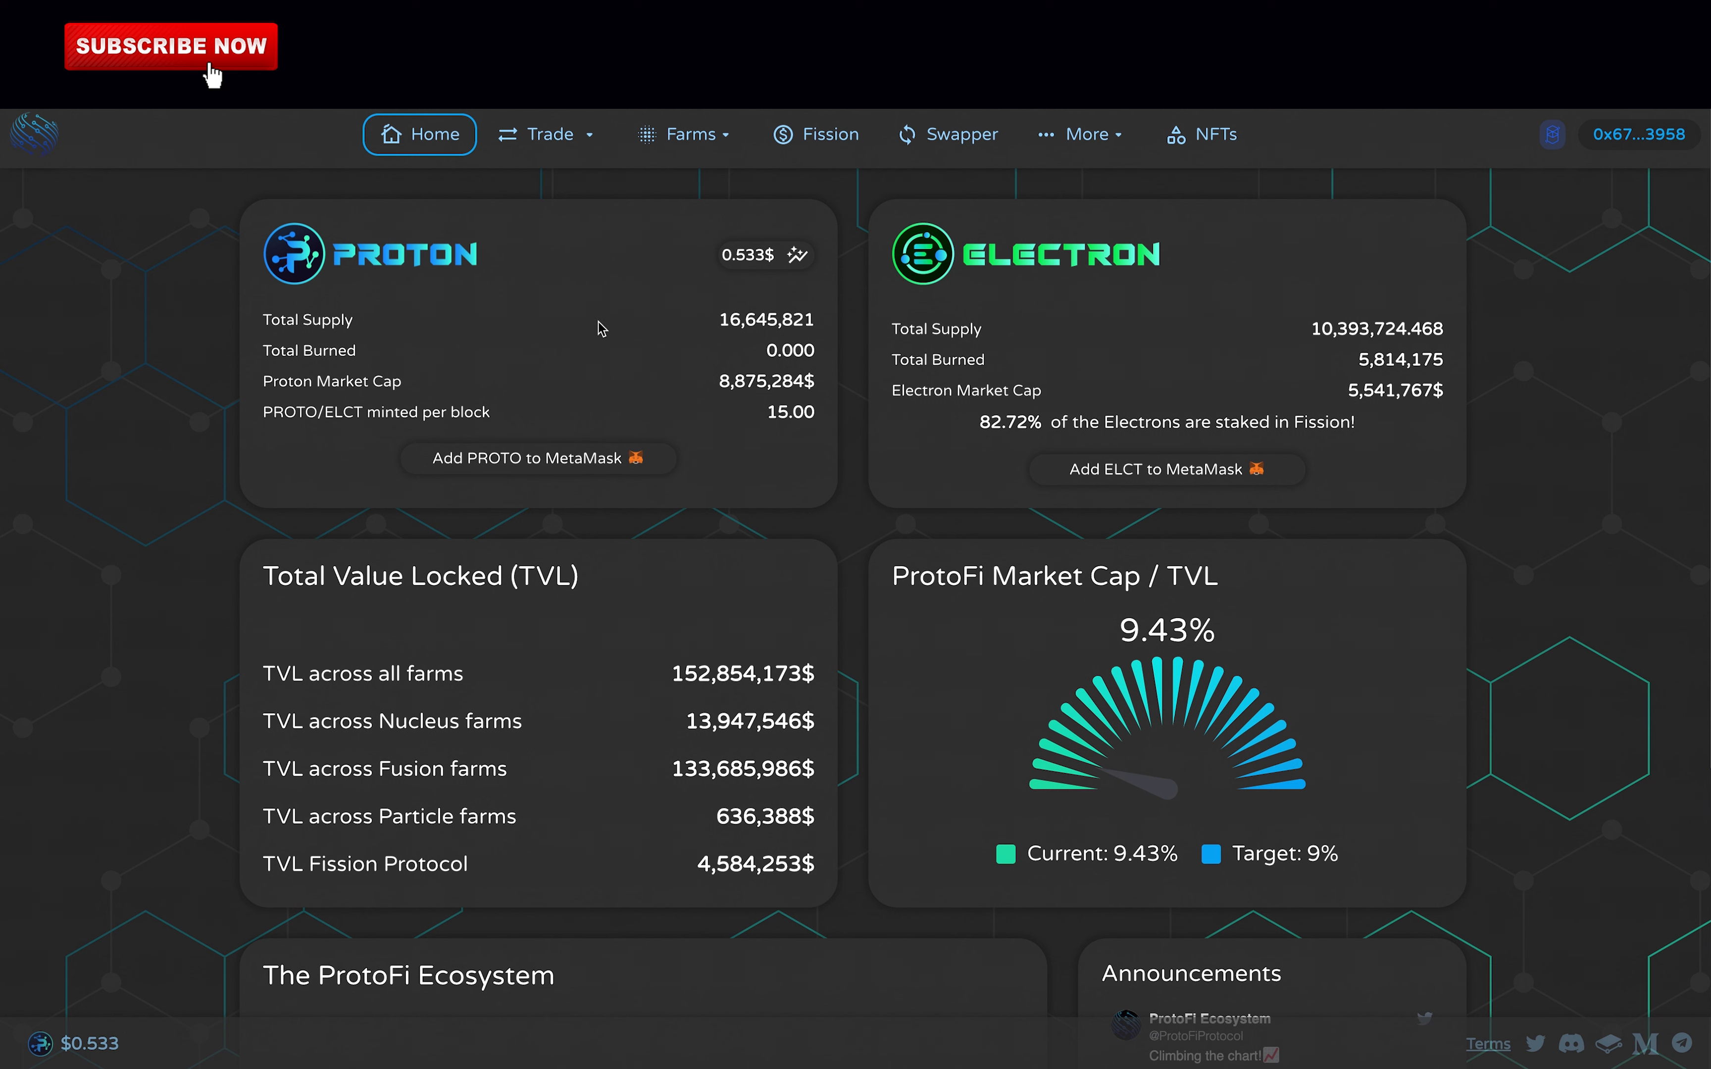
mouse_move(569, 166)
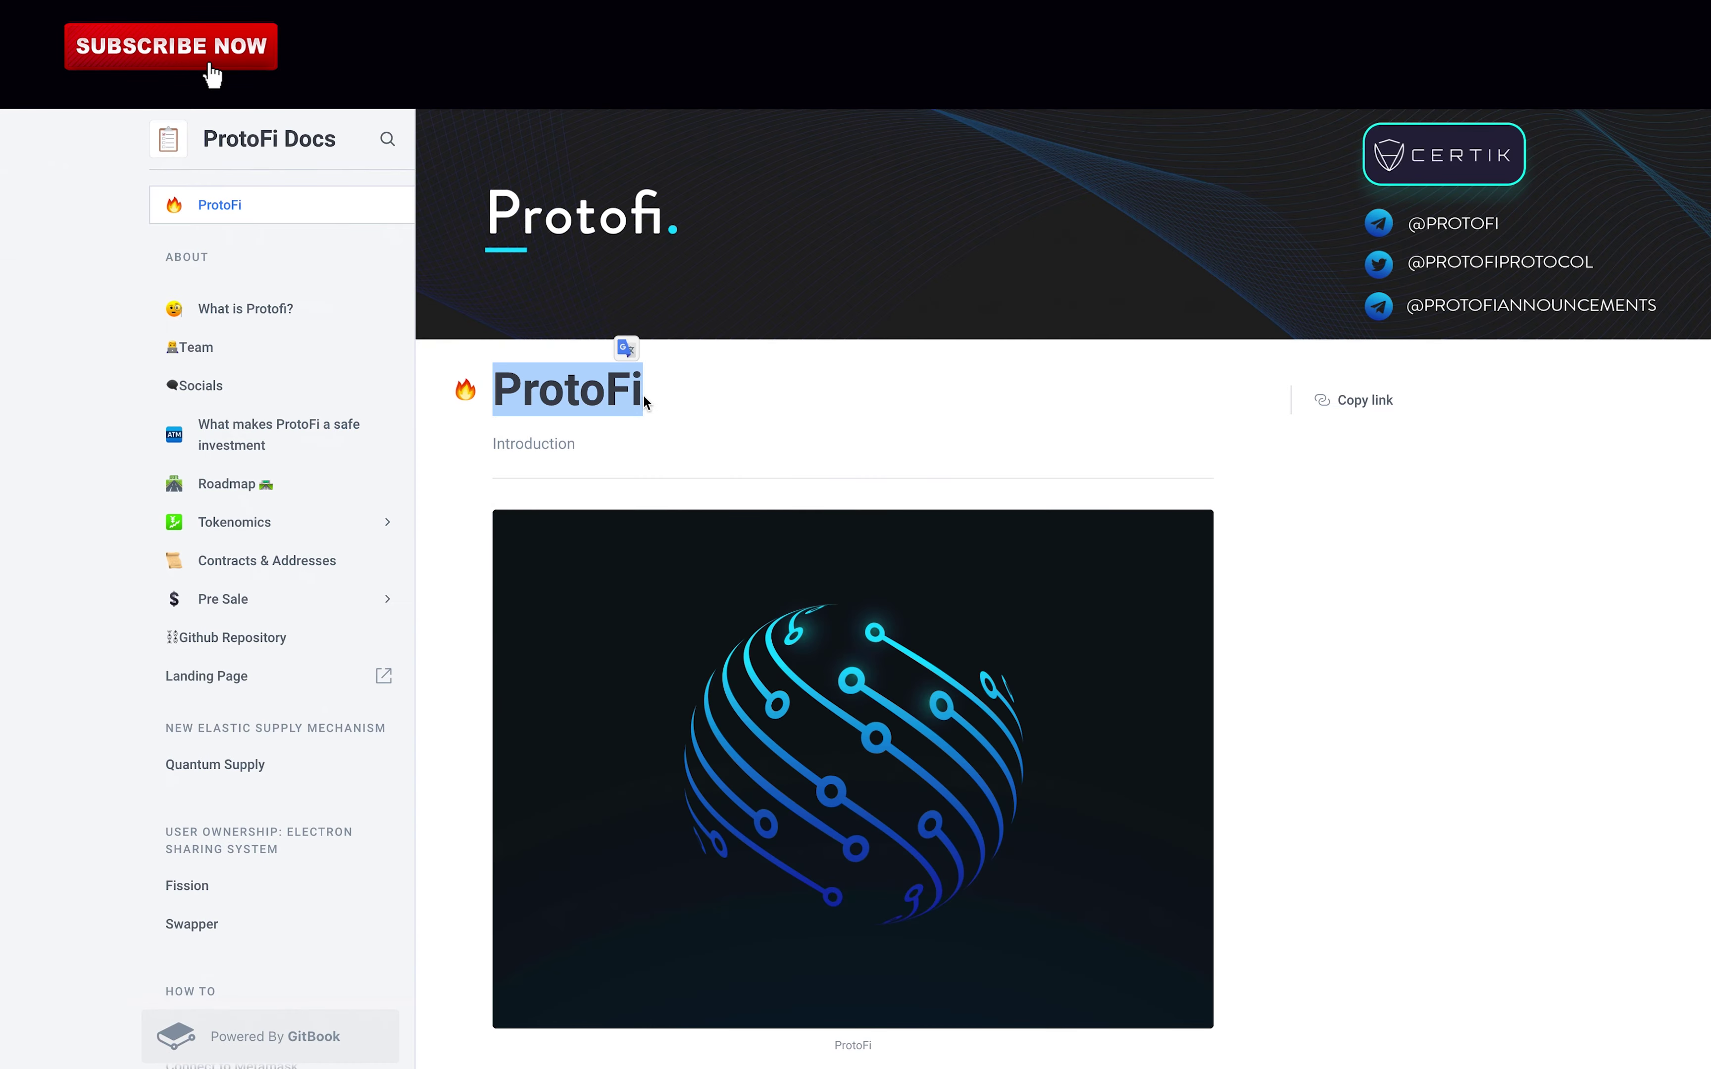
scroll("down", 3)
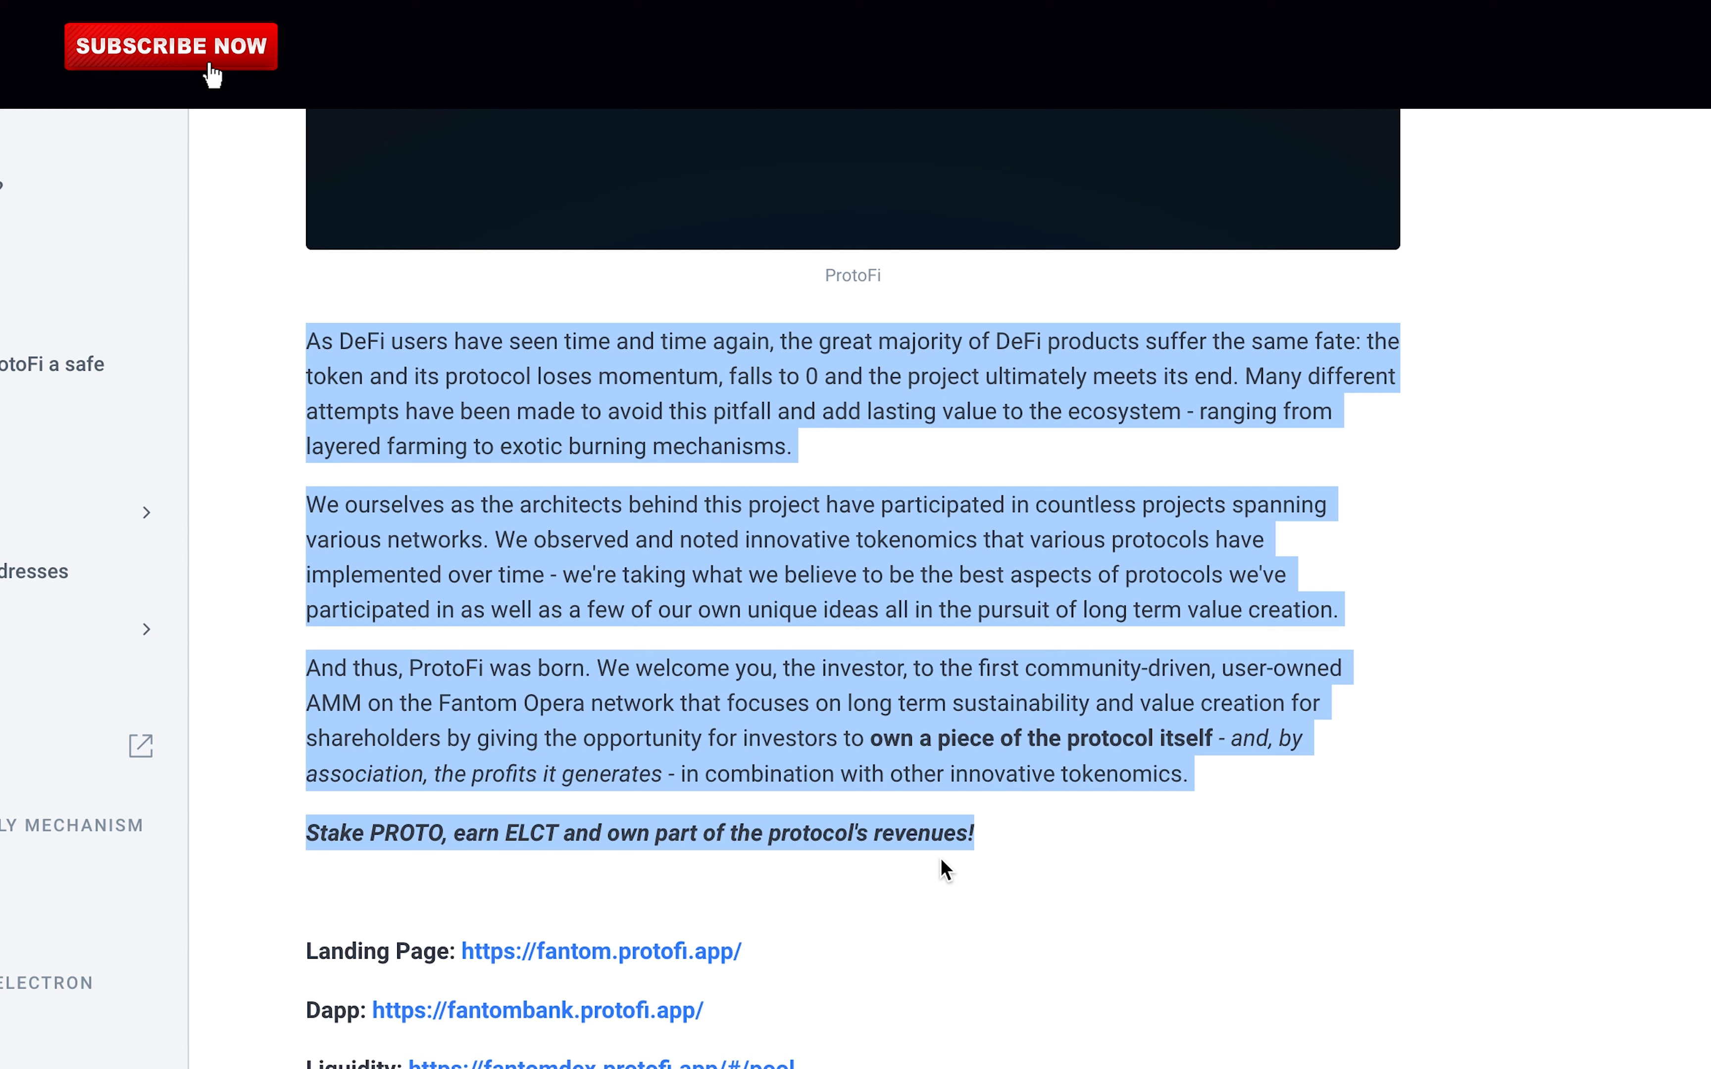
scroll("down", 3)
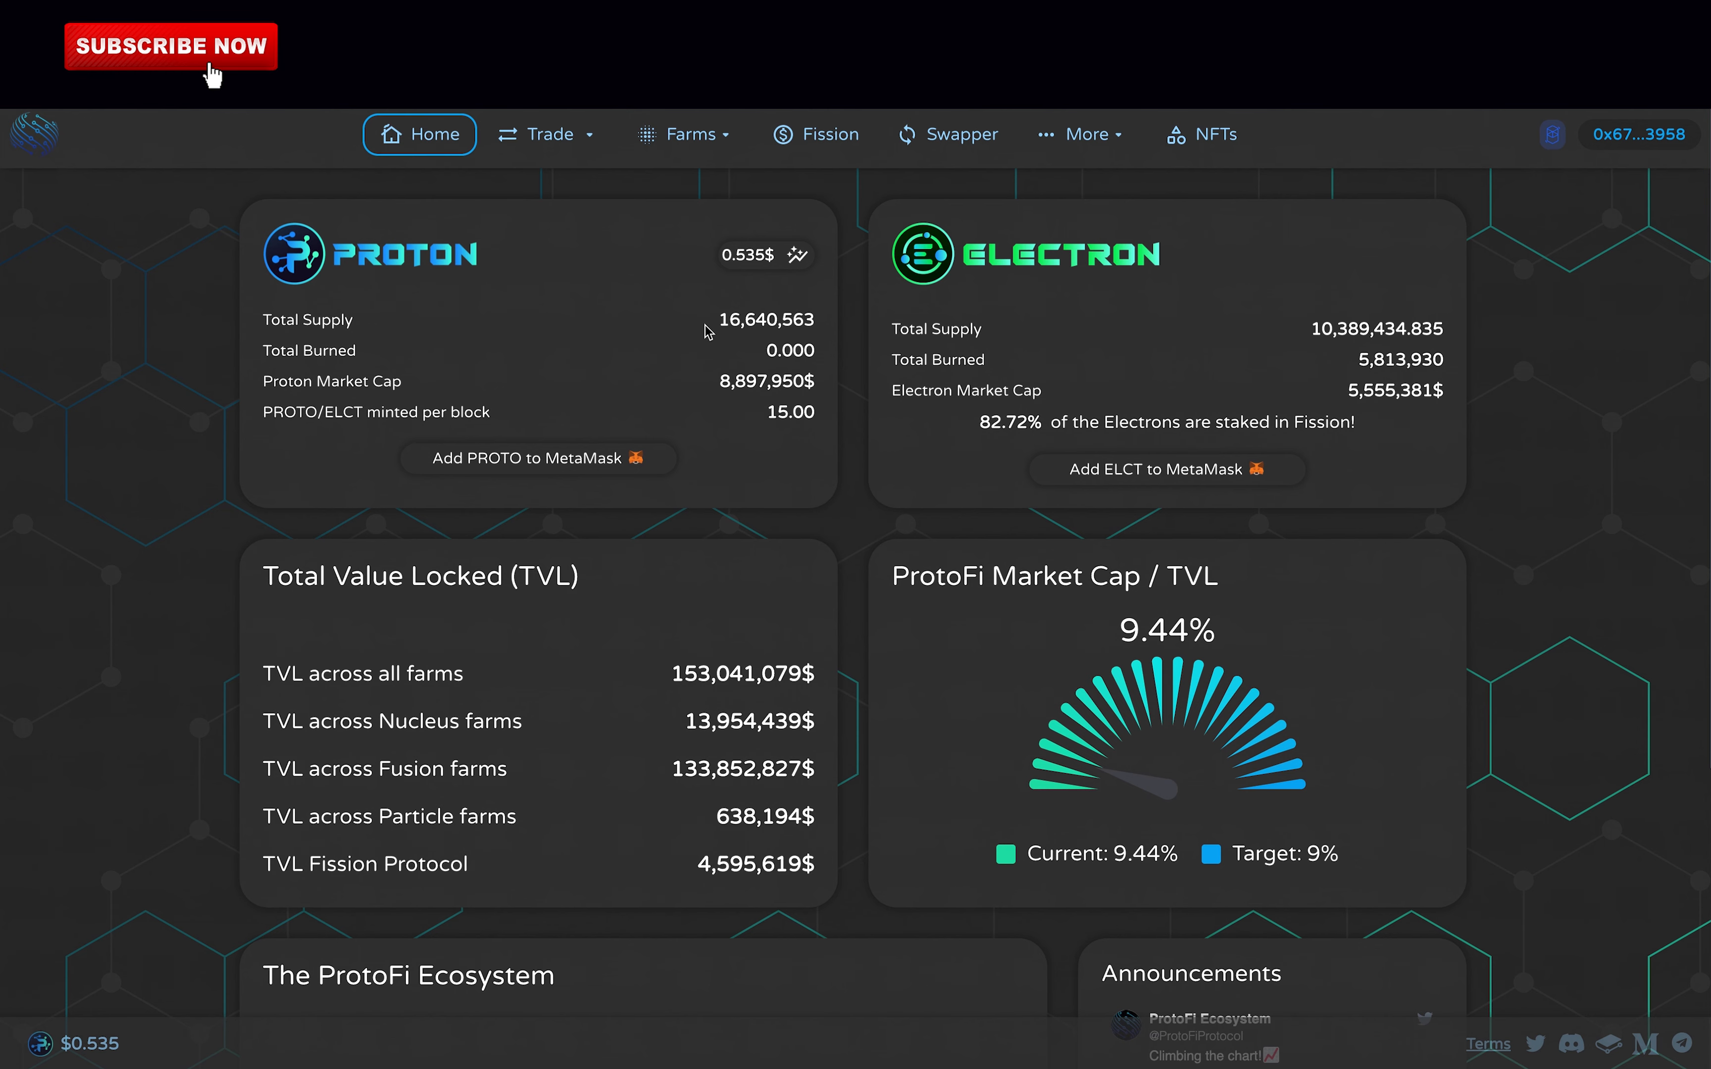
- Browse the Nucleus farms, expanding and collapsing the PROTO-USDC farm's details
left_click(685, 133)
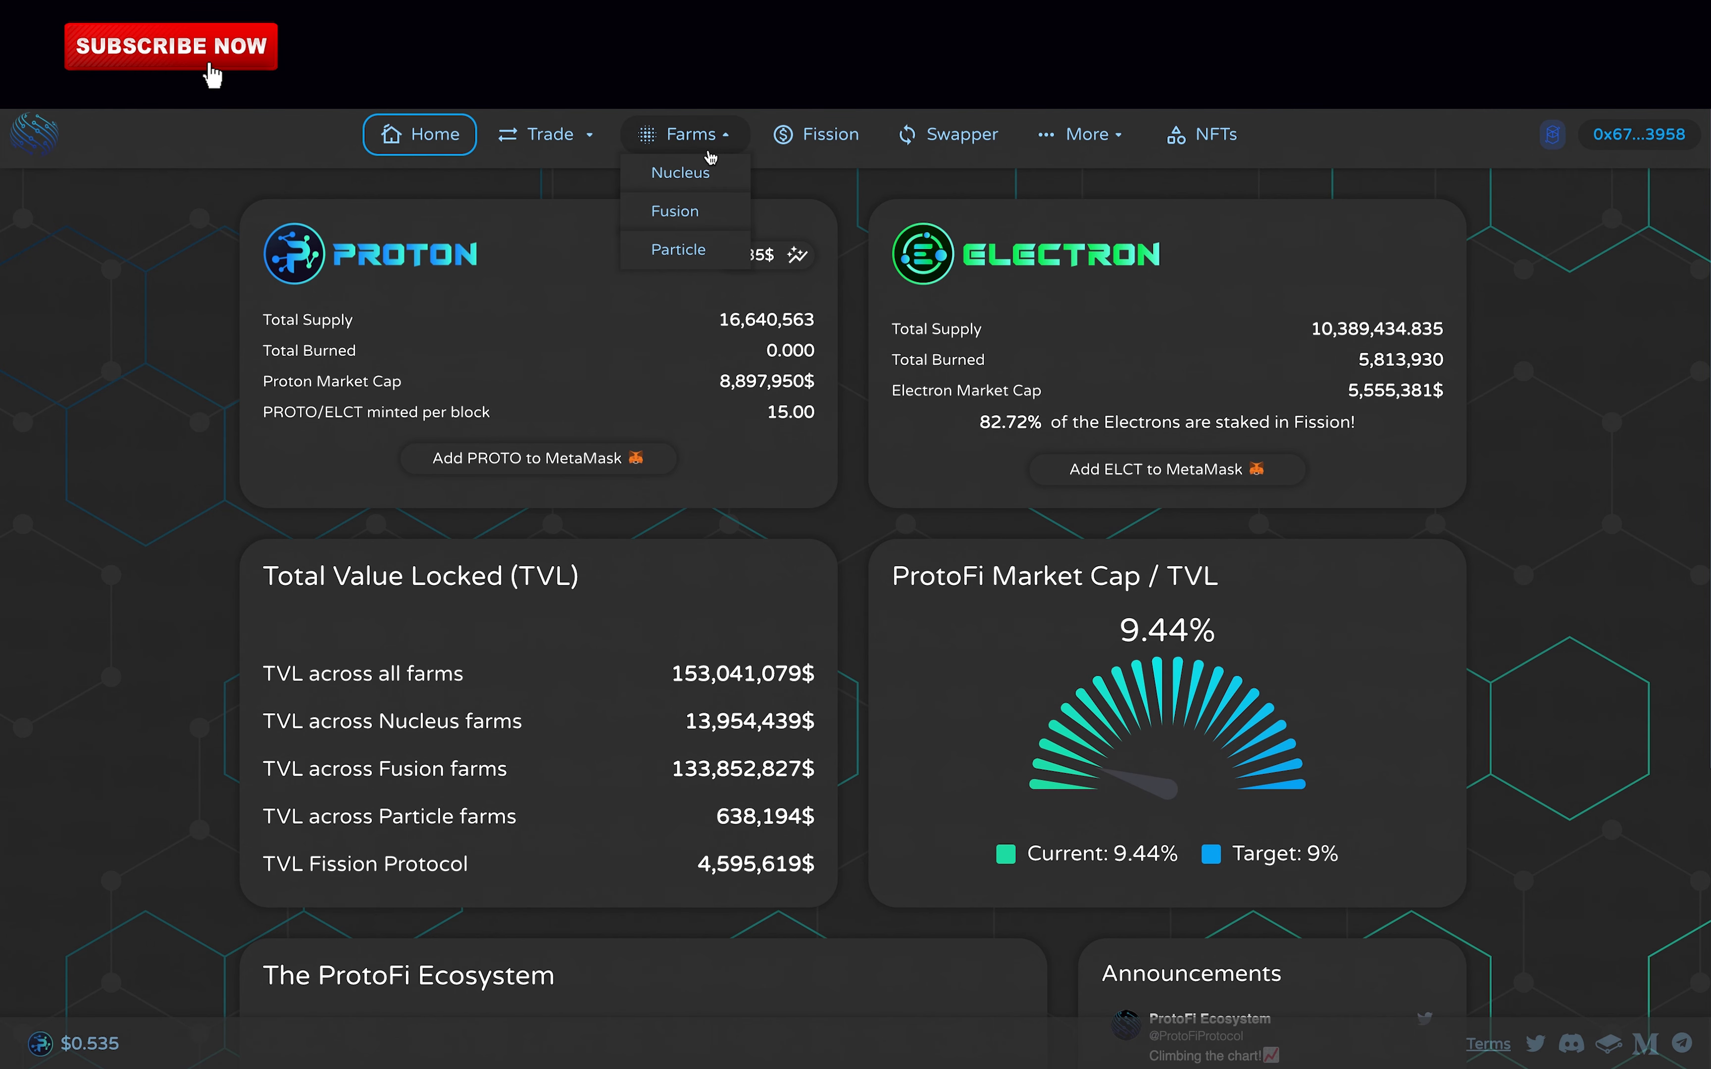
mouse_move(685, 172)
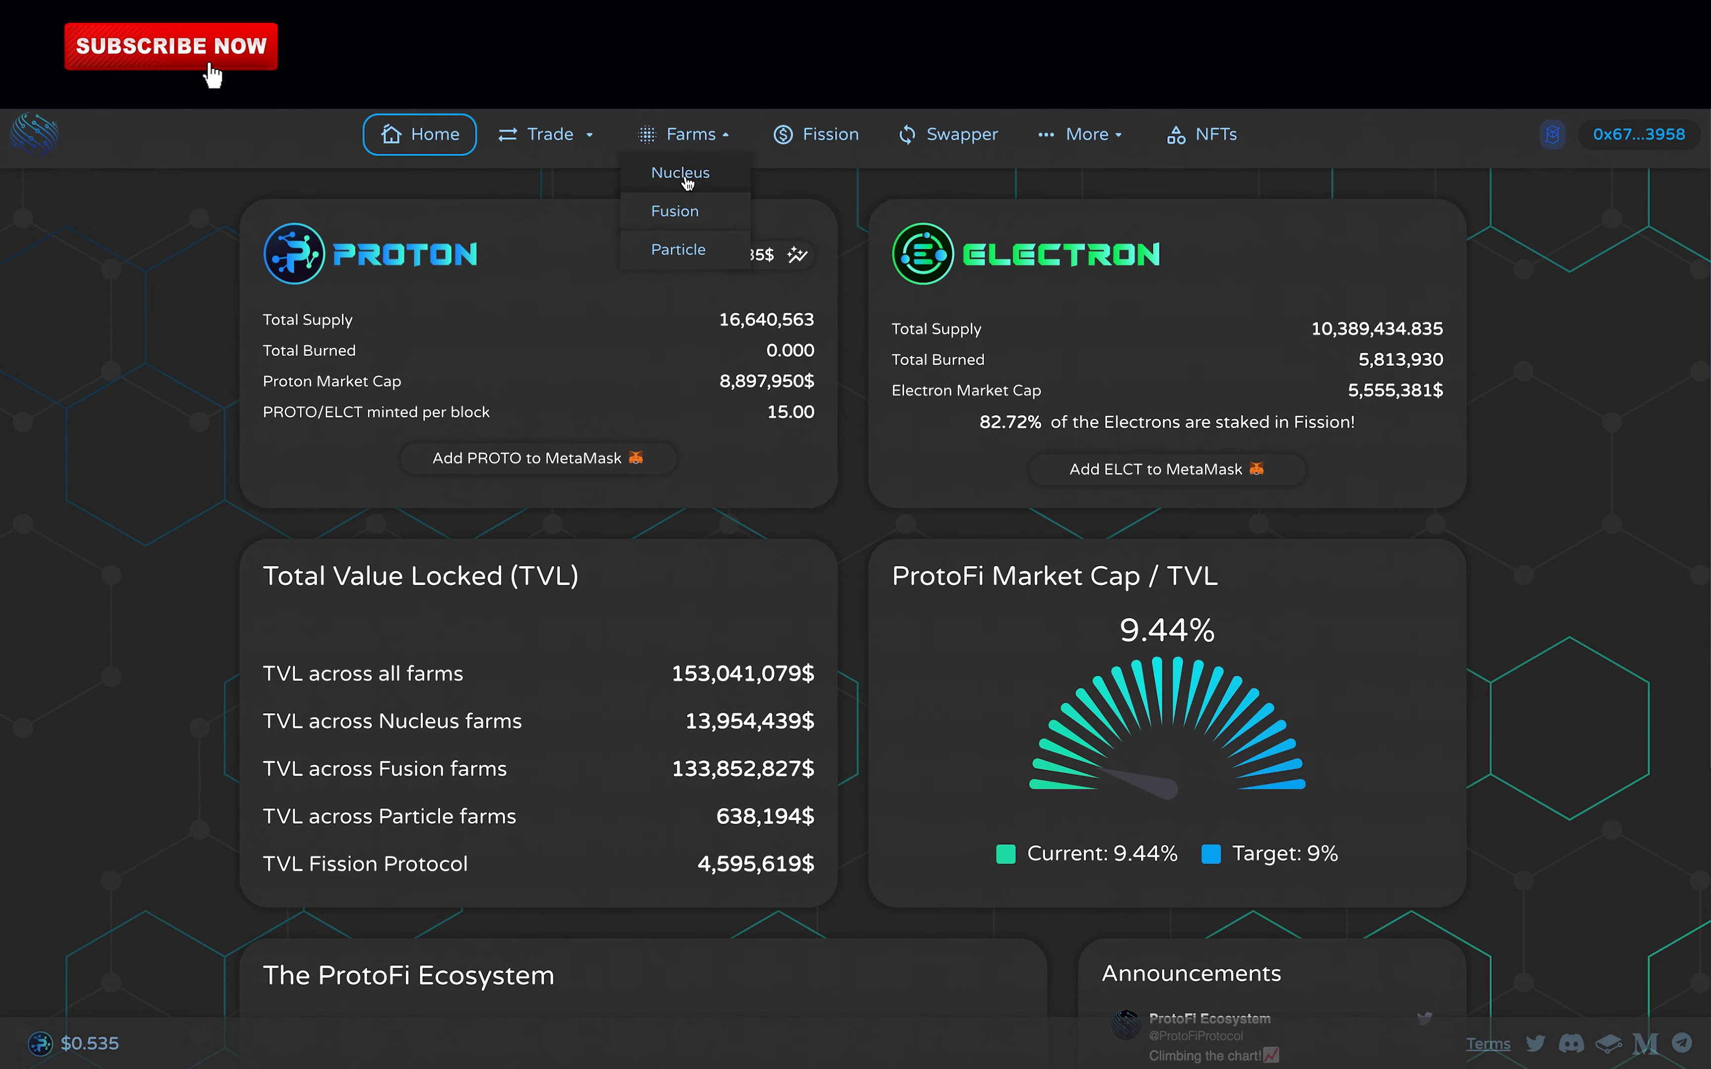
left_click(680, 173)
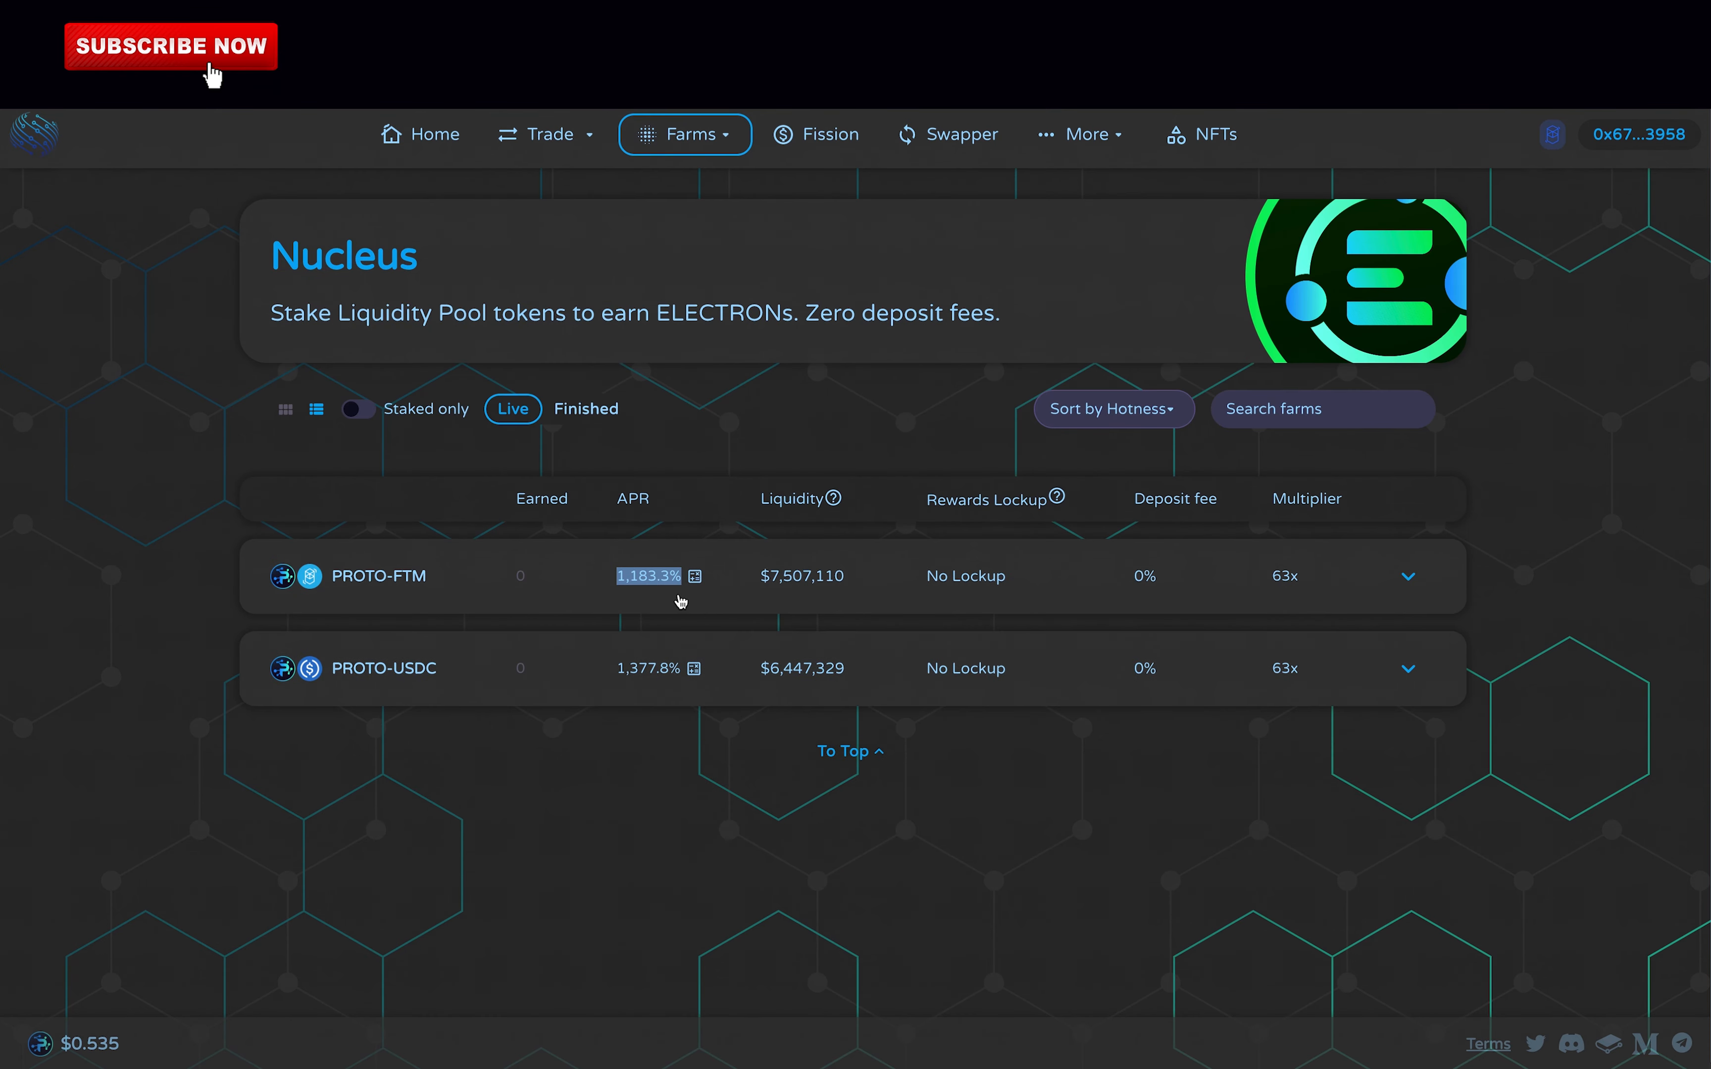
left_click(1408, 667)
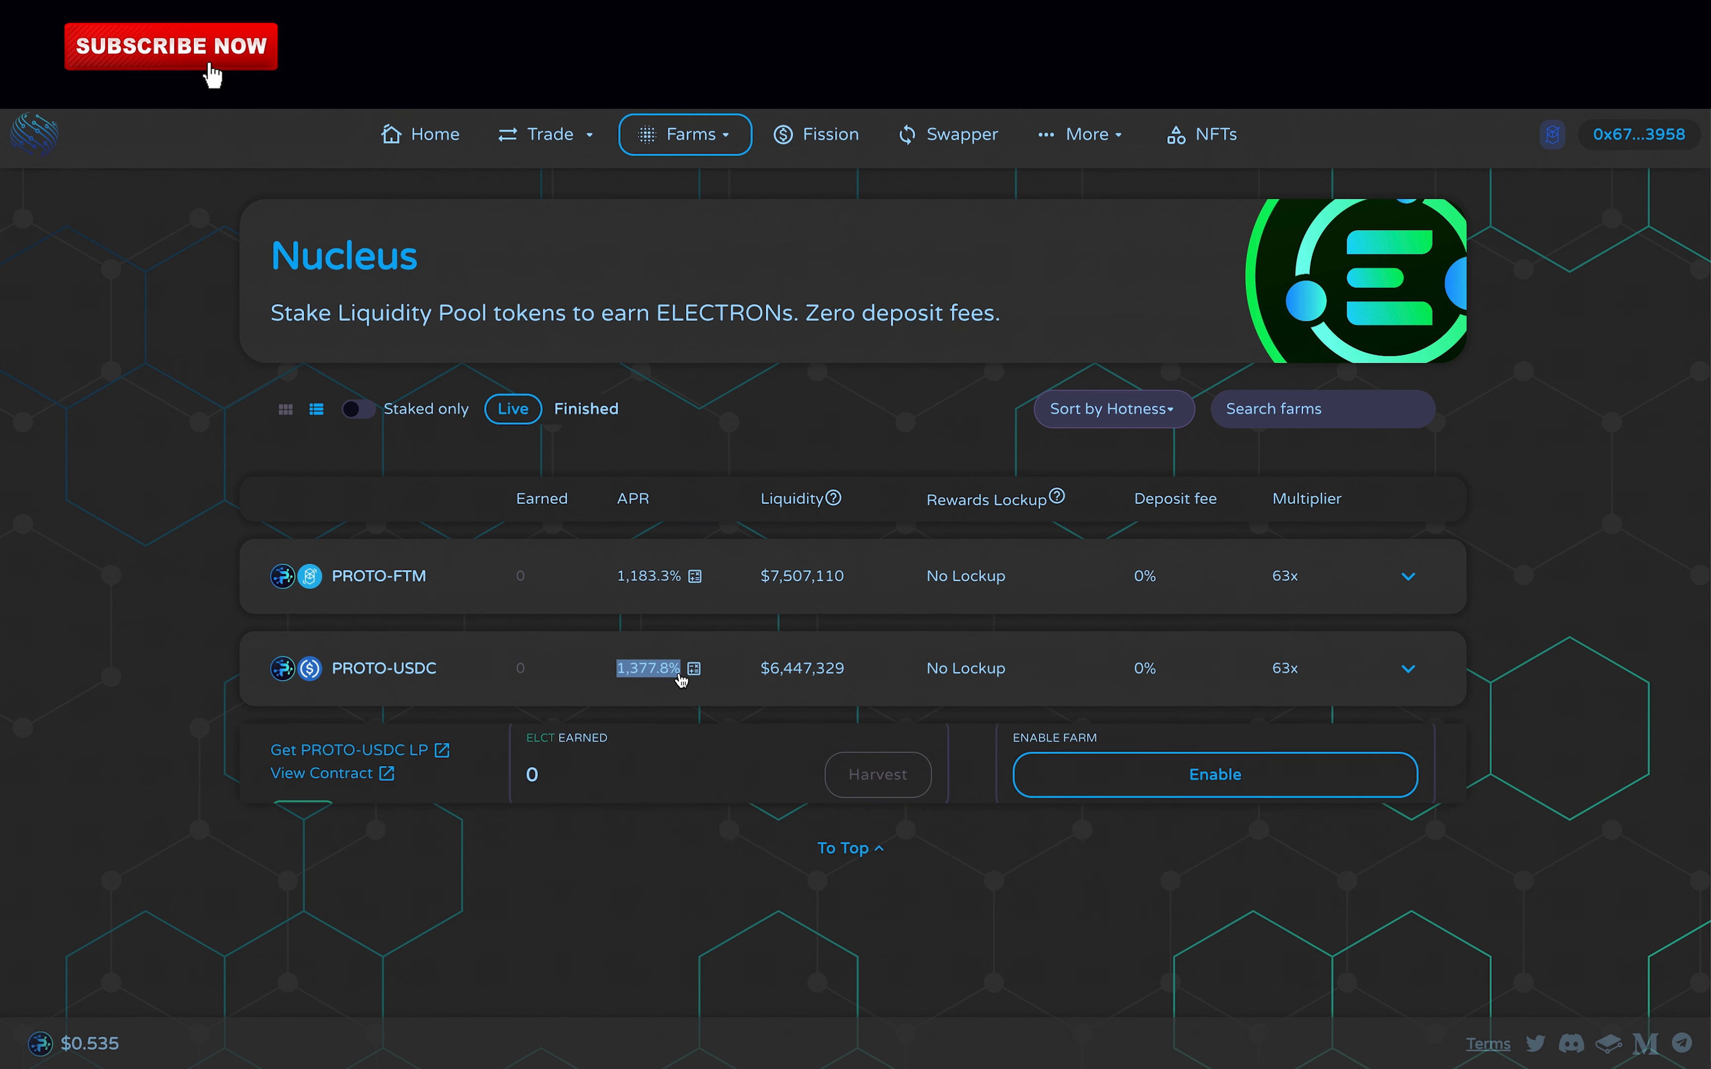
left_click(1407, 669)
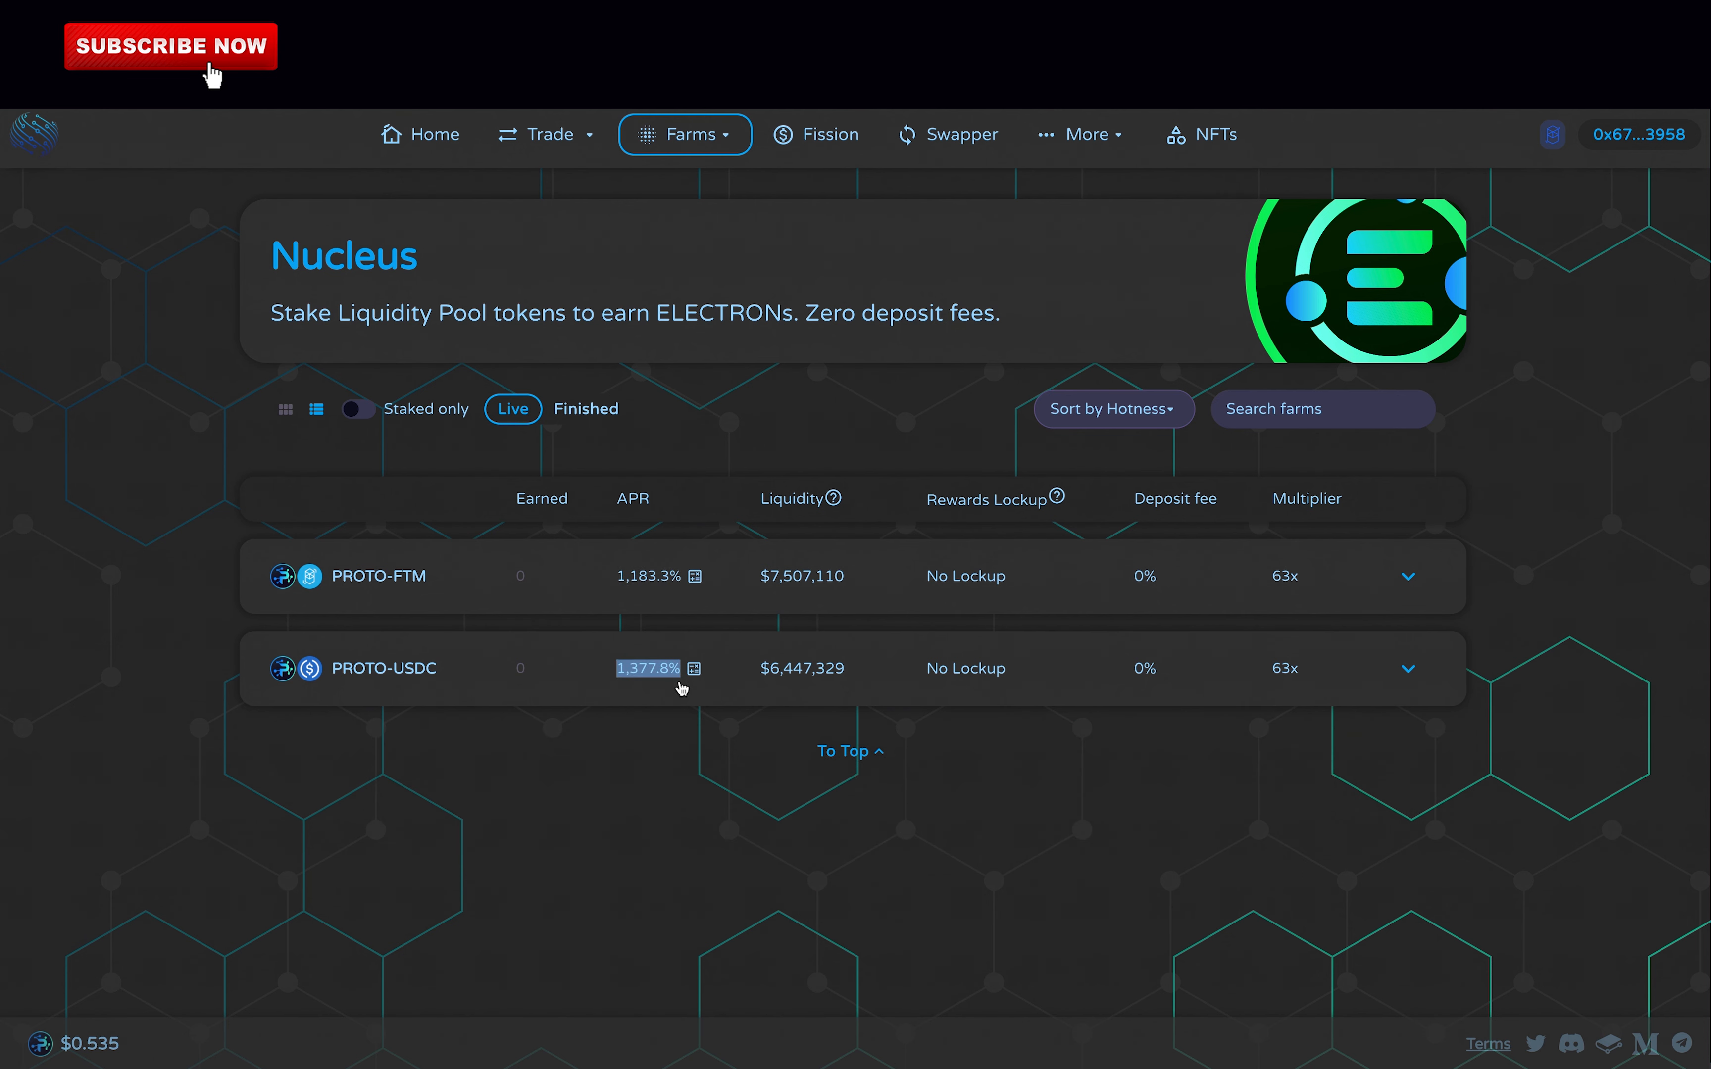
- Look over the remaining farms and move on to the Fission Protocol staking page
scroll("down", 3)
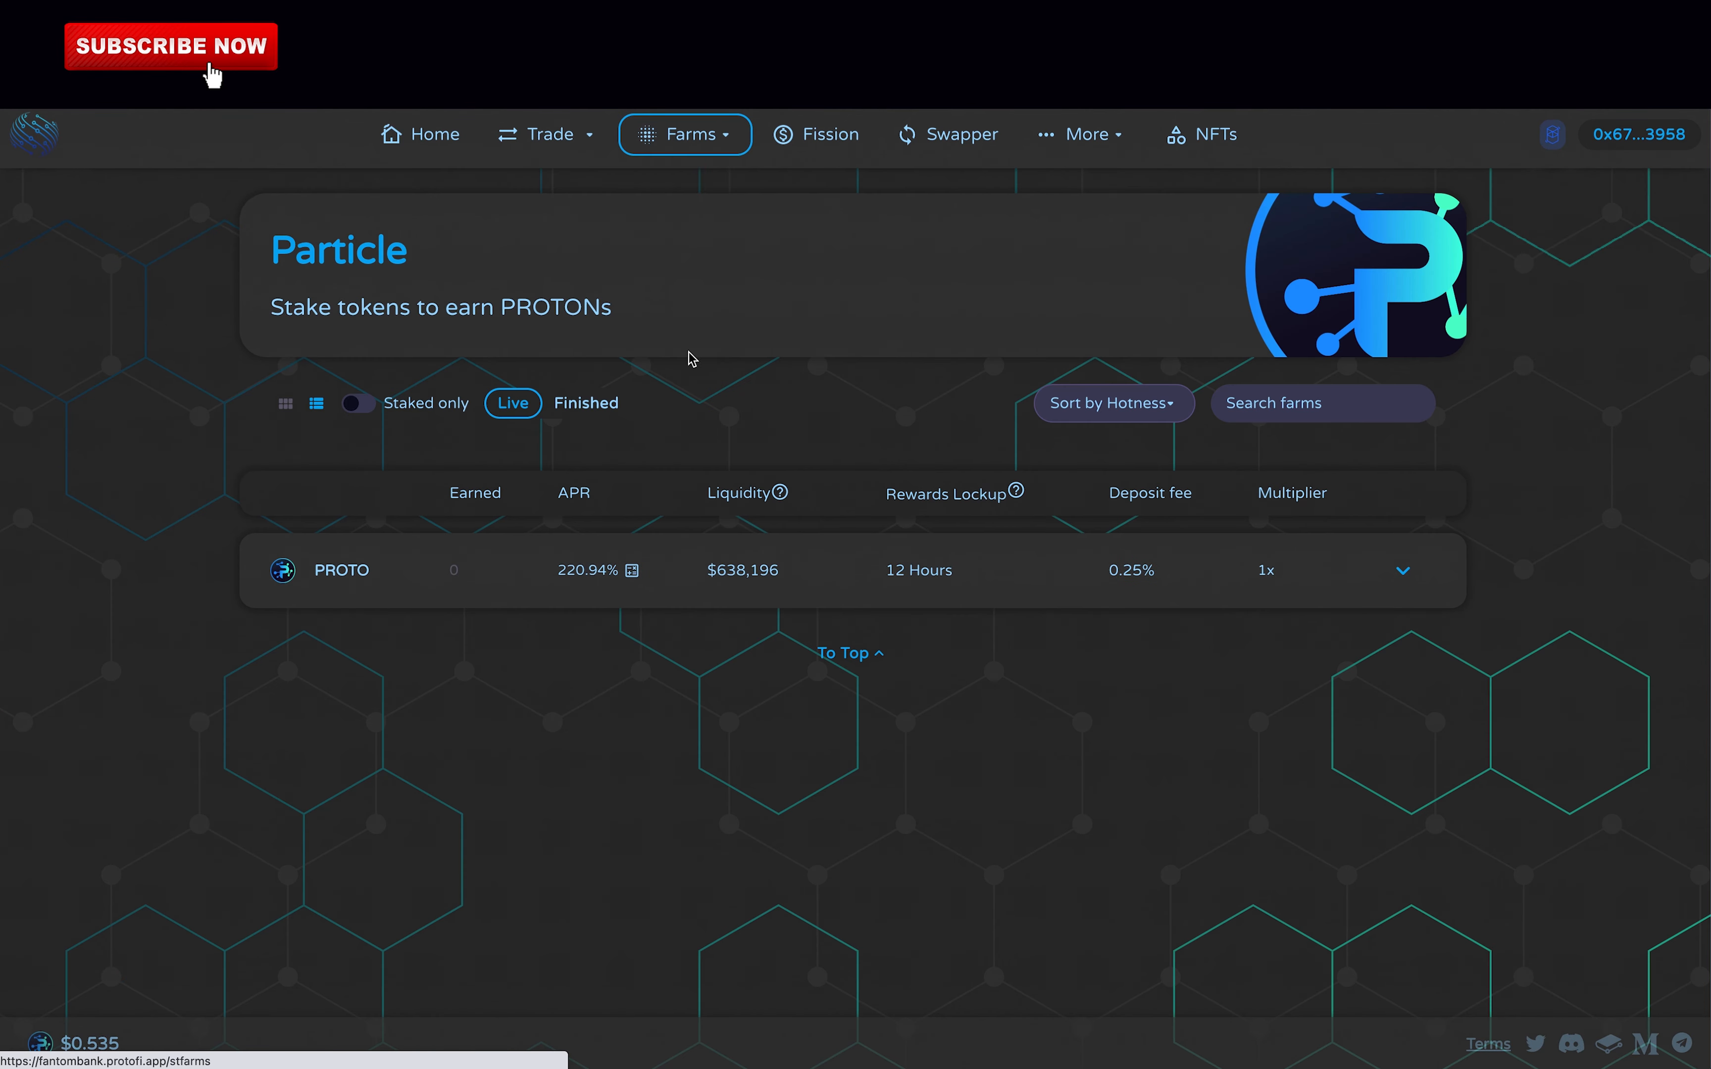
mouse_move(568, 609)
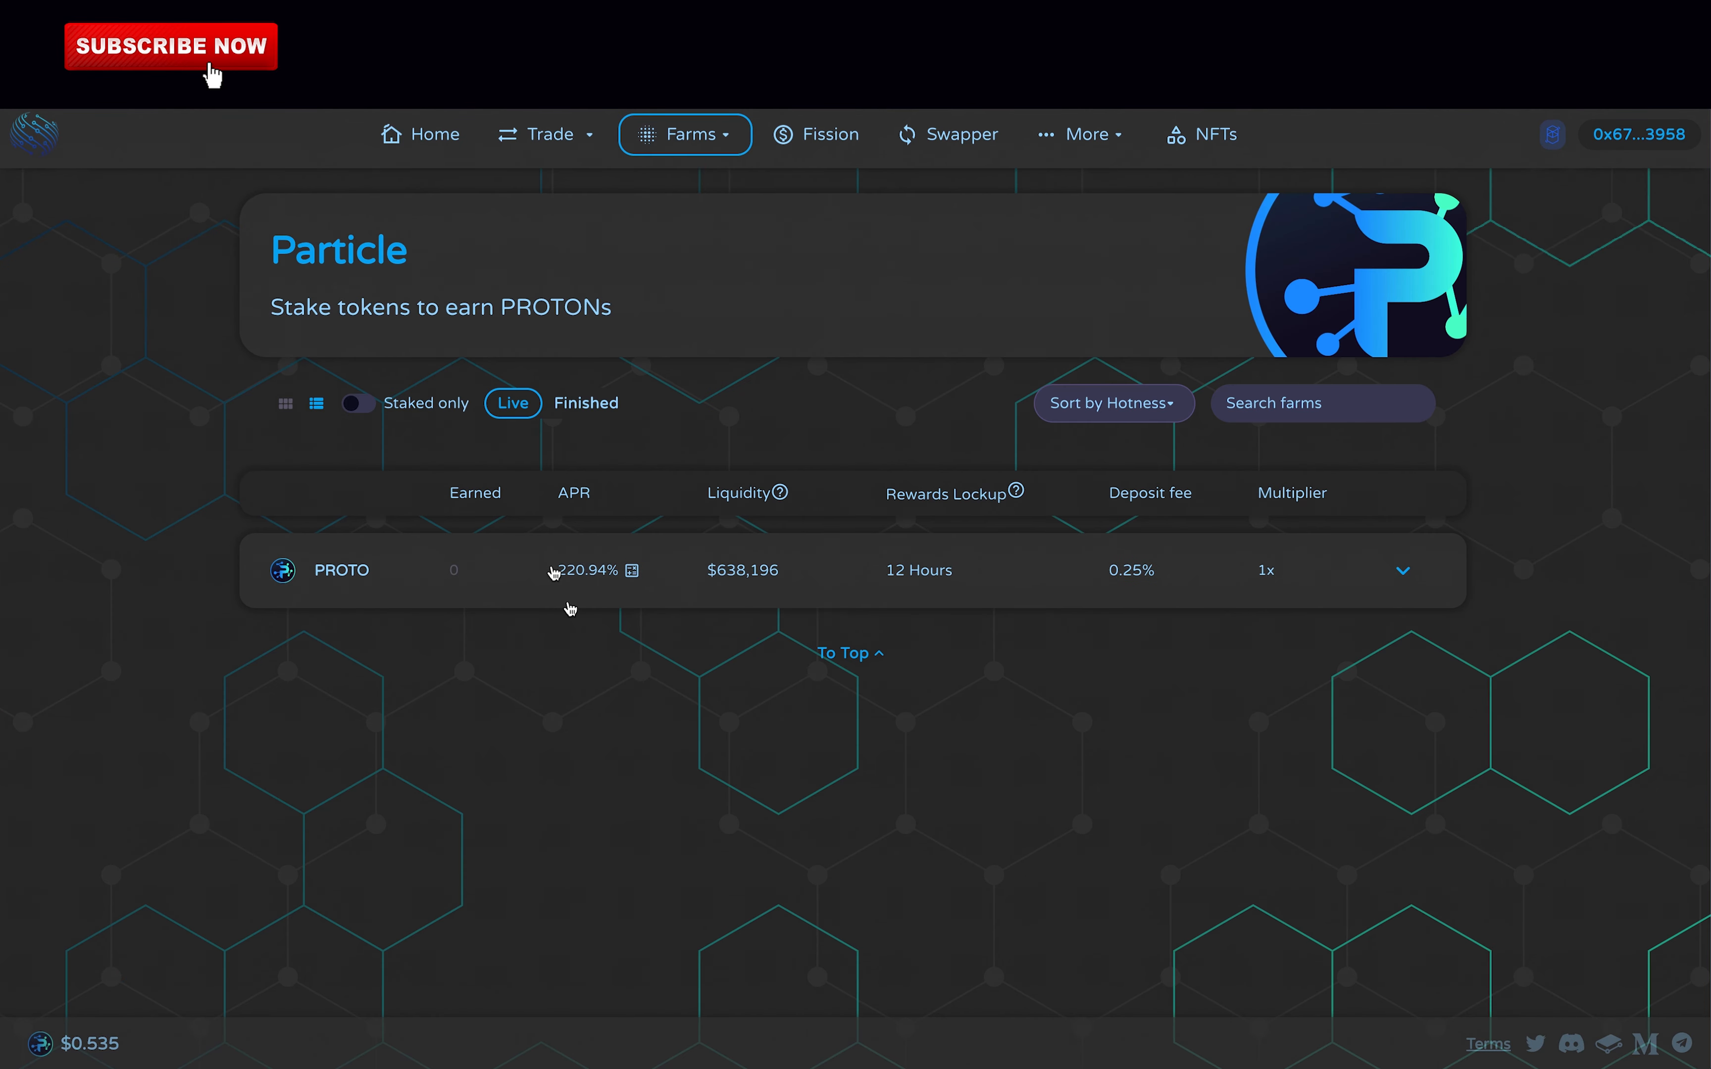
left_click(814, 133)
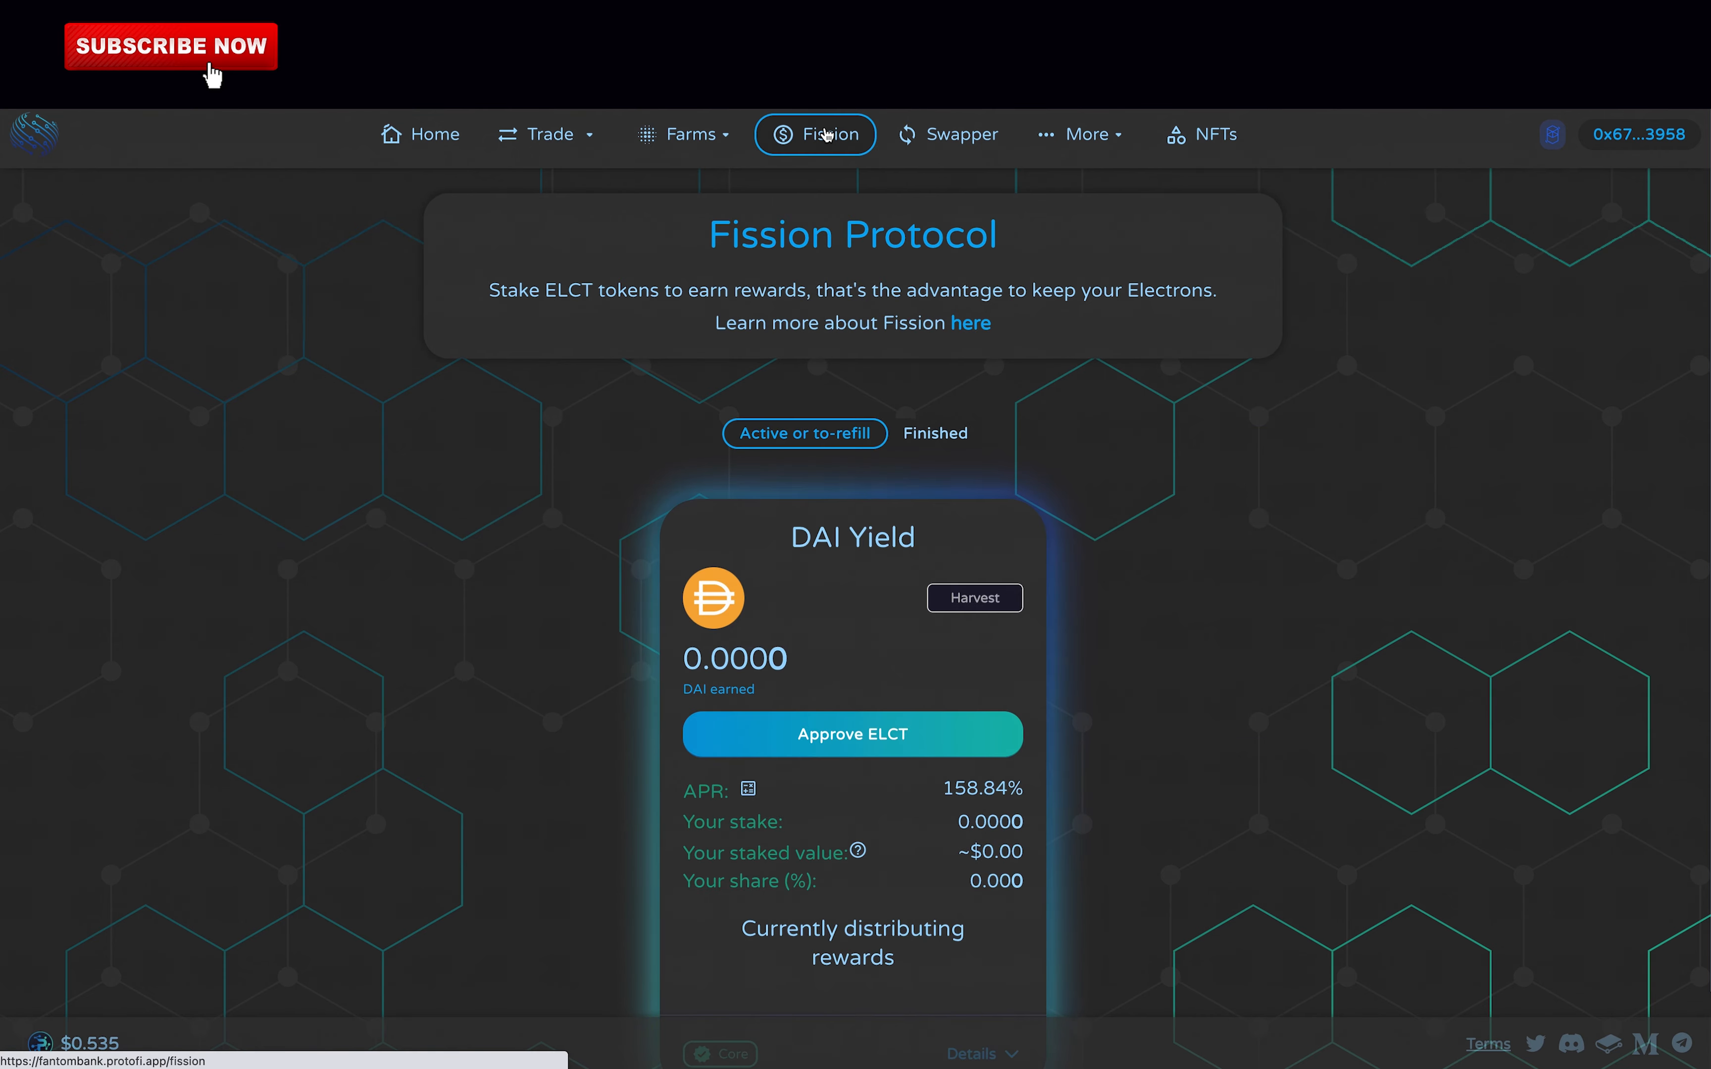
scroll("down", 3)
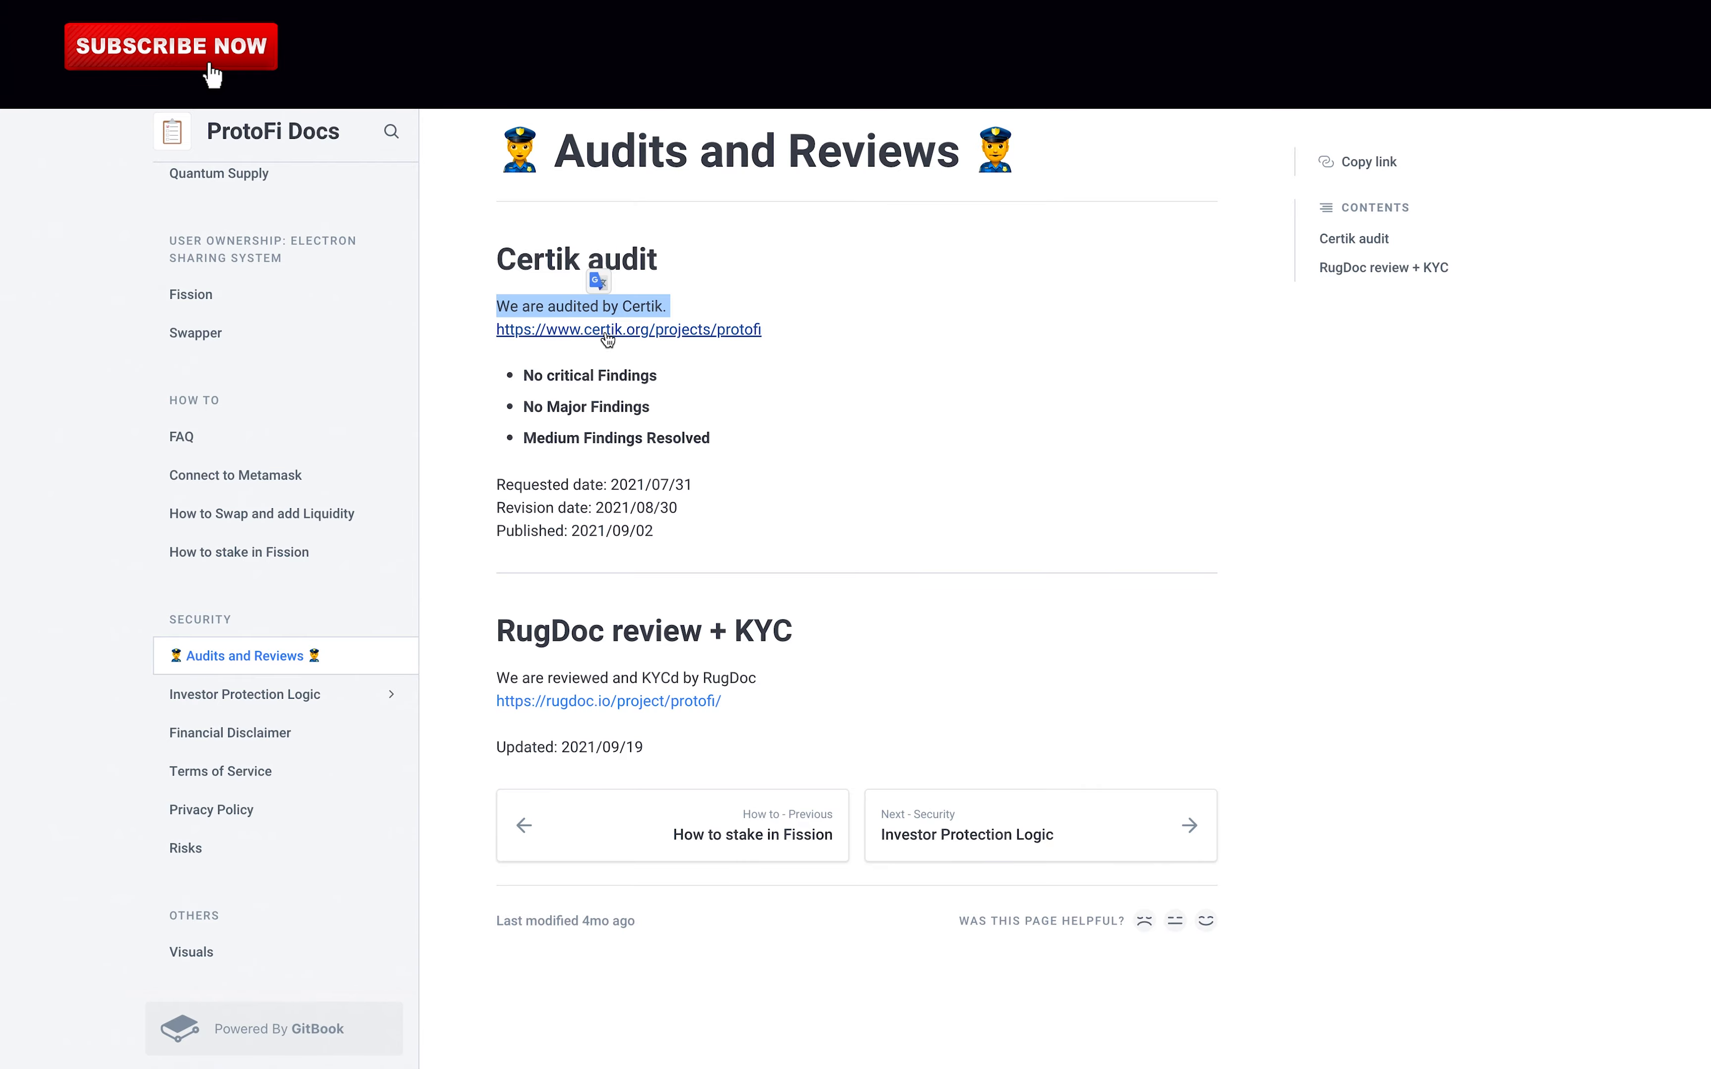
left_click(628, 330)
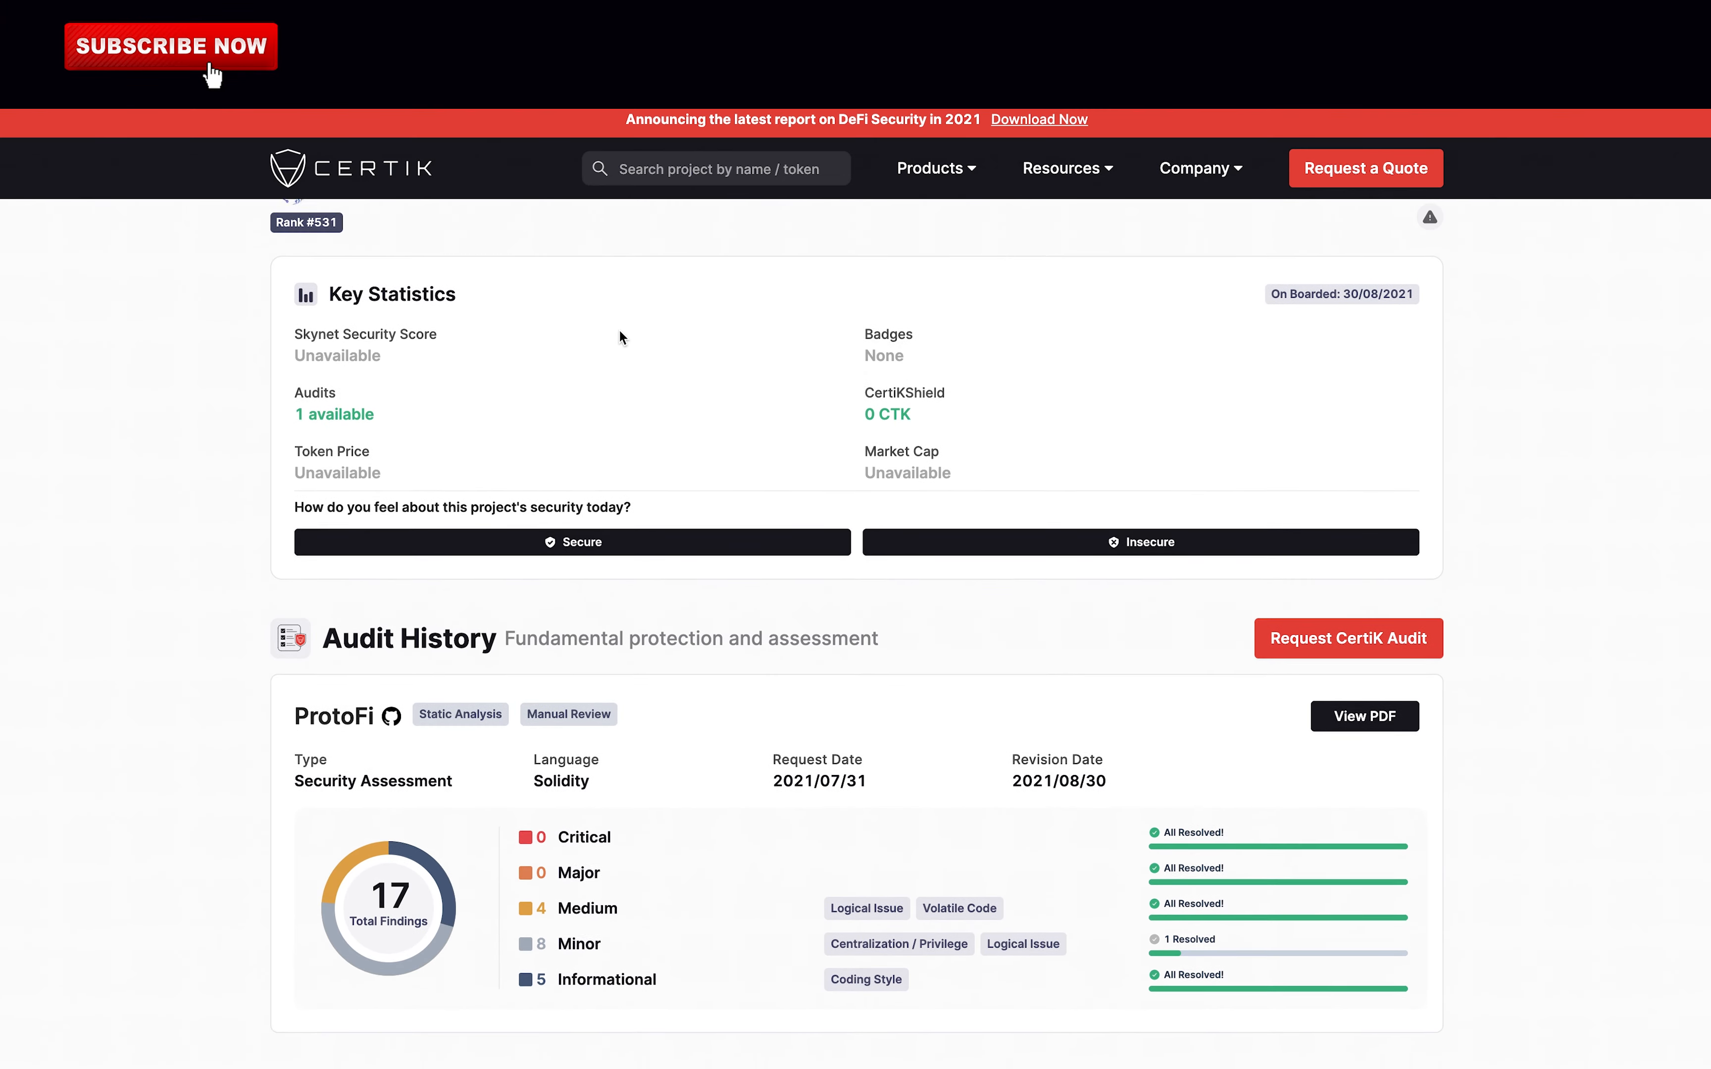
scroll("down", 3)
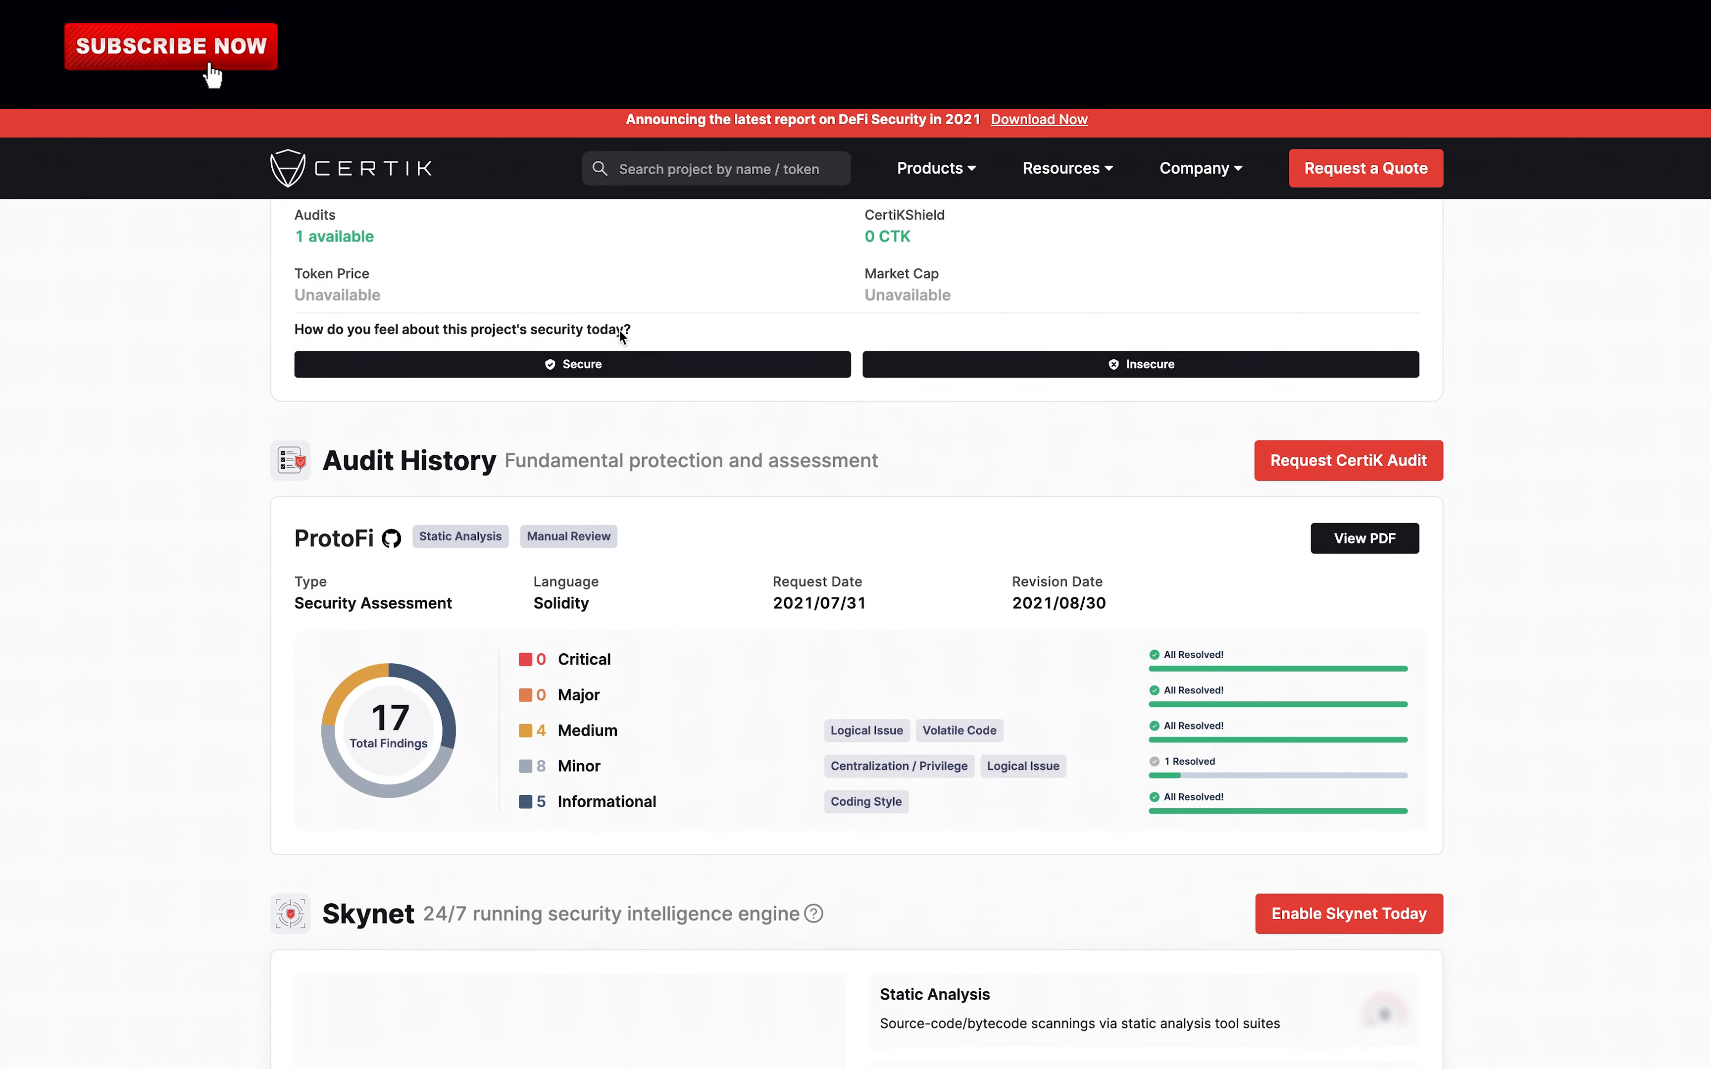
scroll("down", 3)
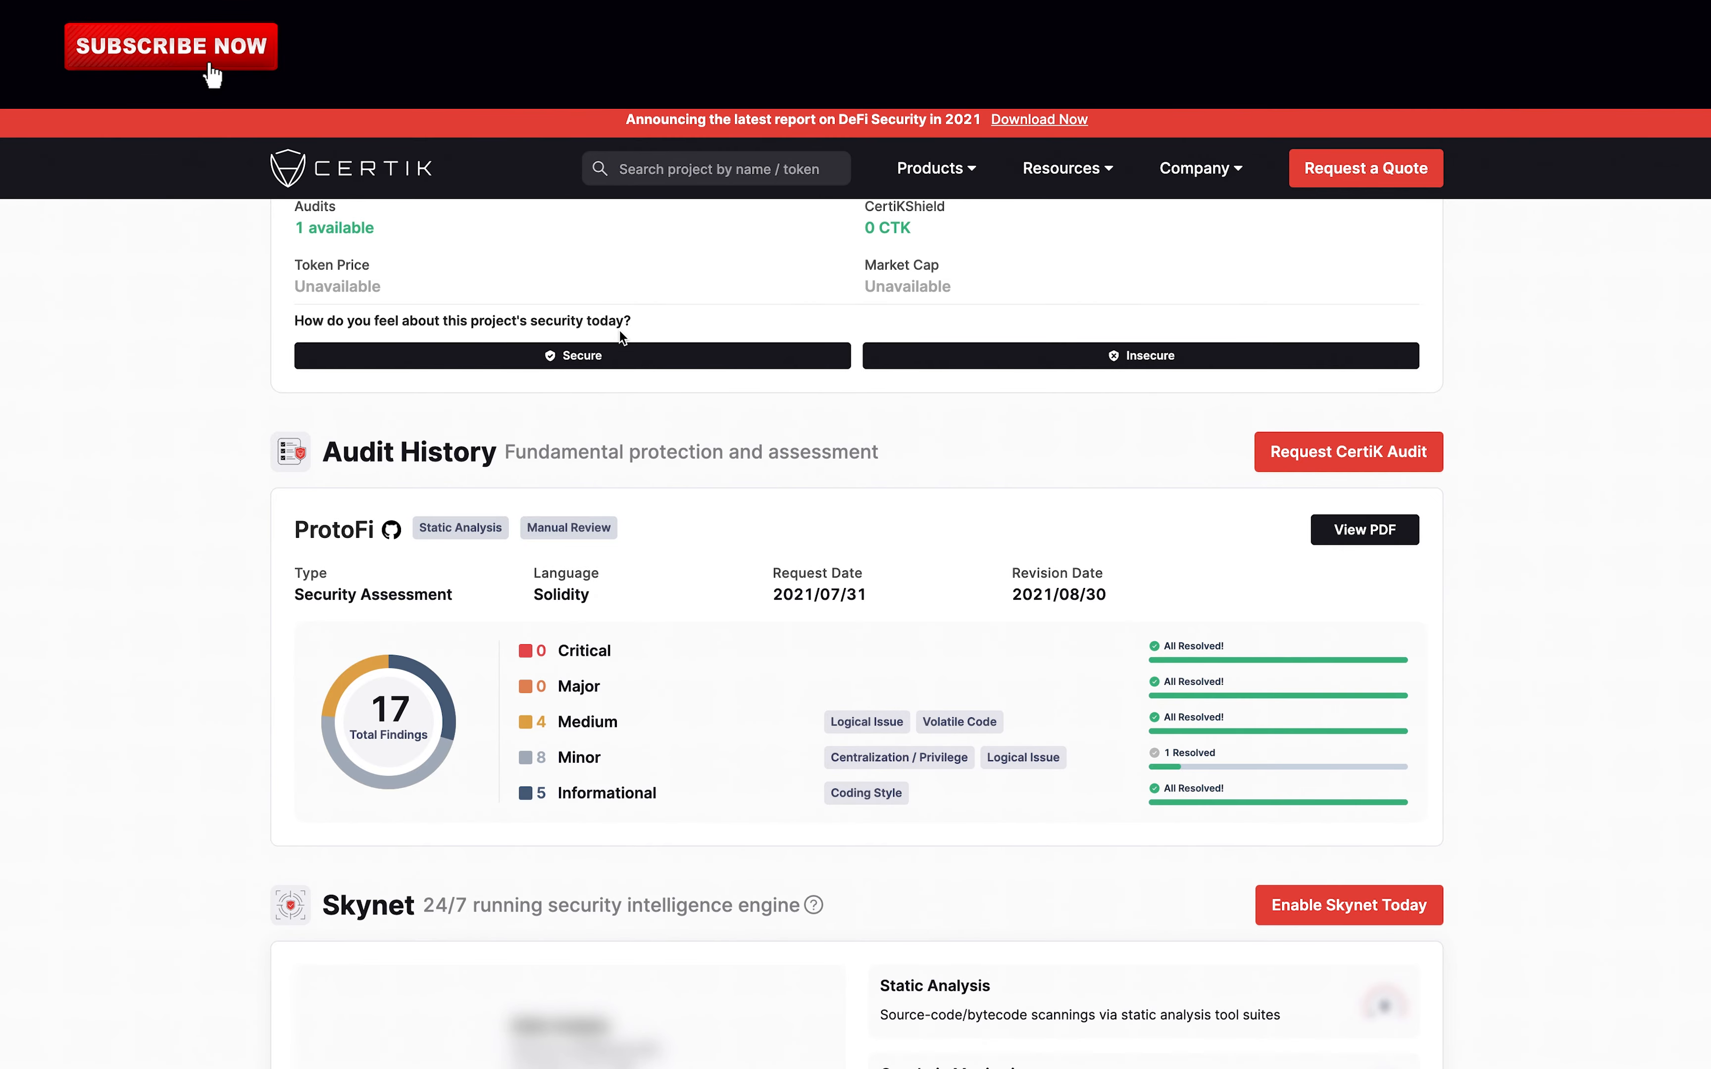
mouse_move(821, 529)
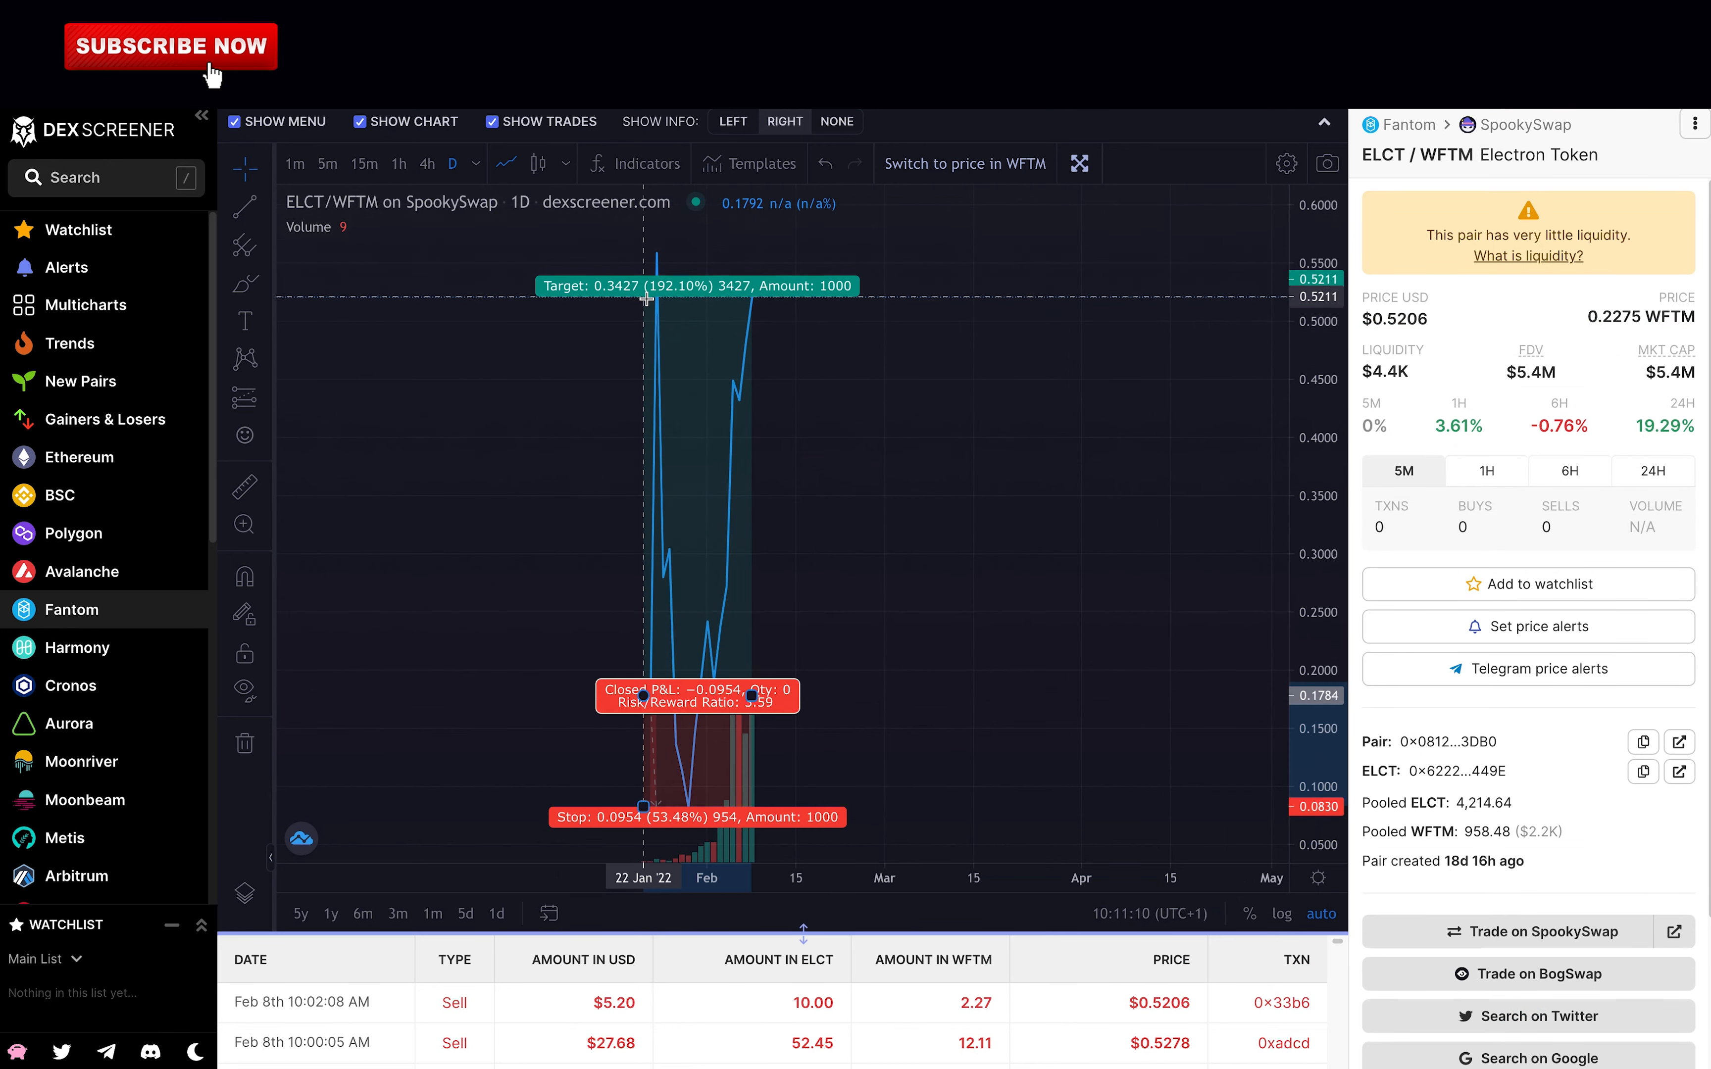
mouse_move(717, 426)
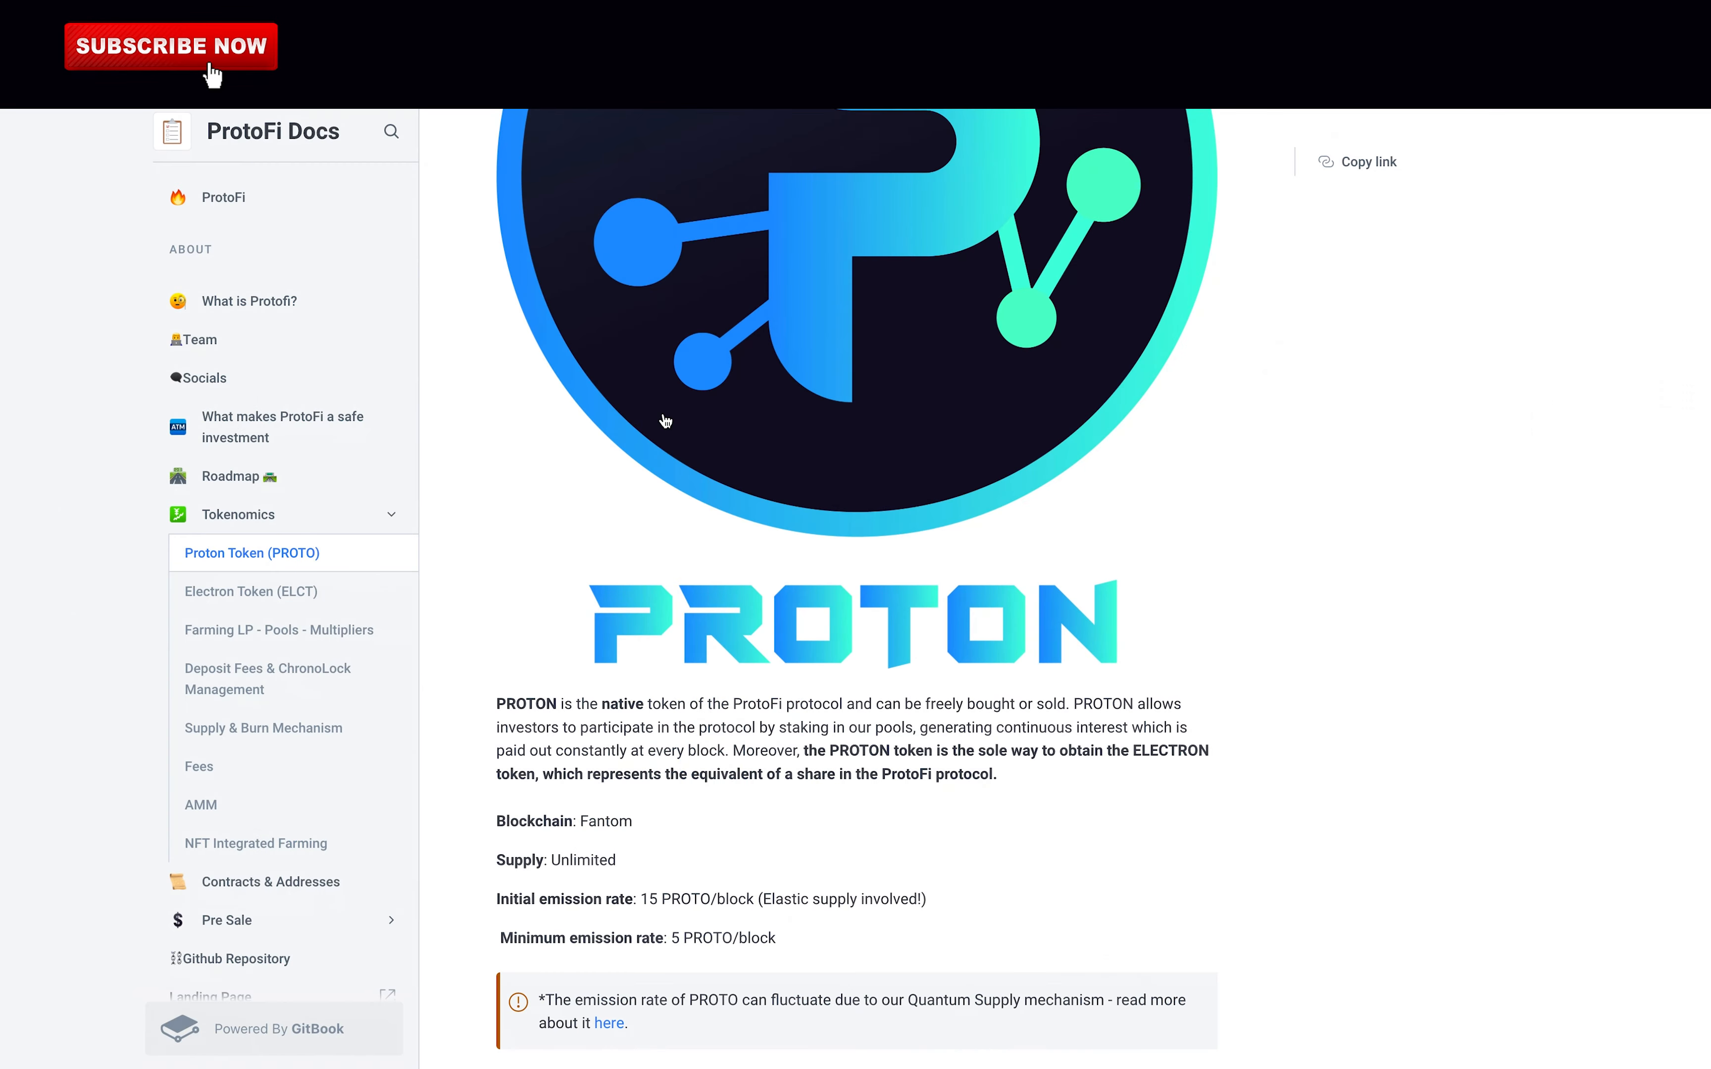
scroll("down", 3)
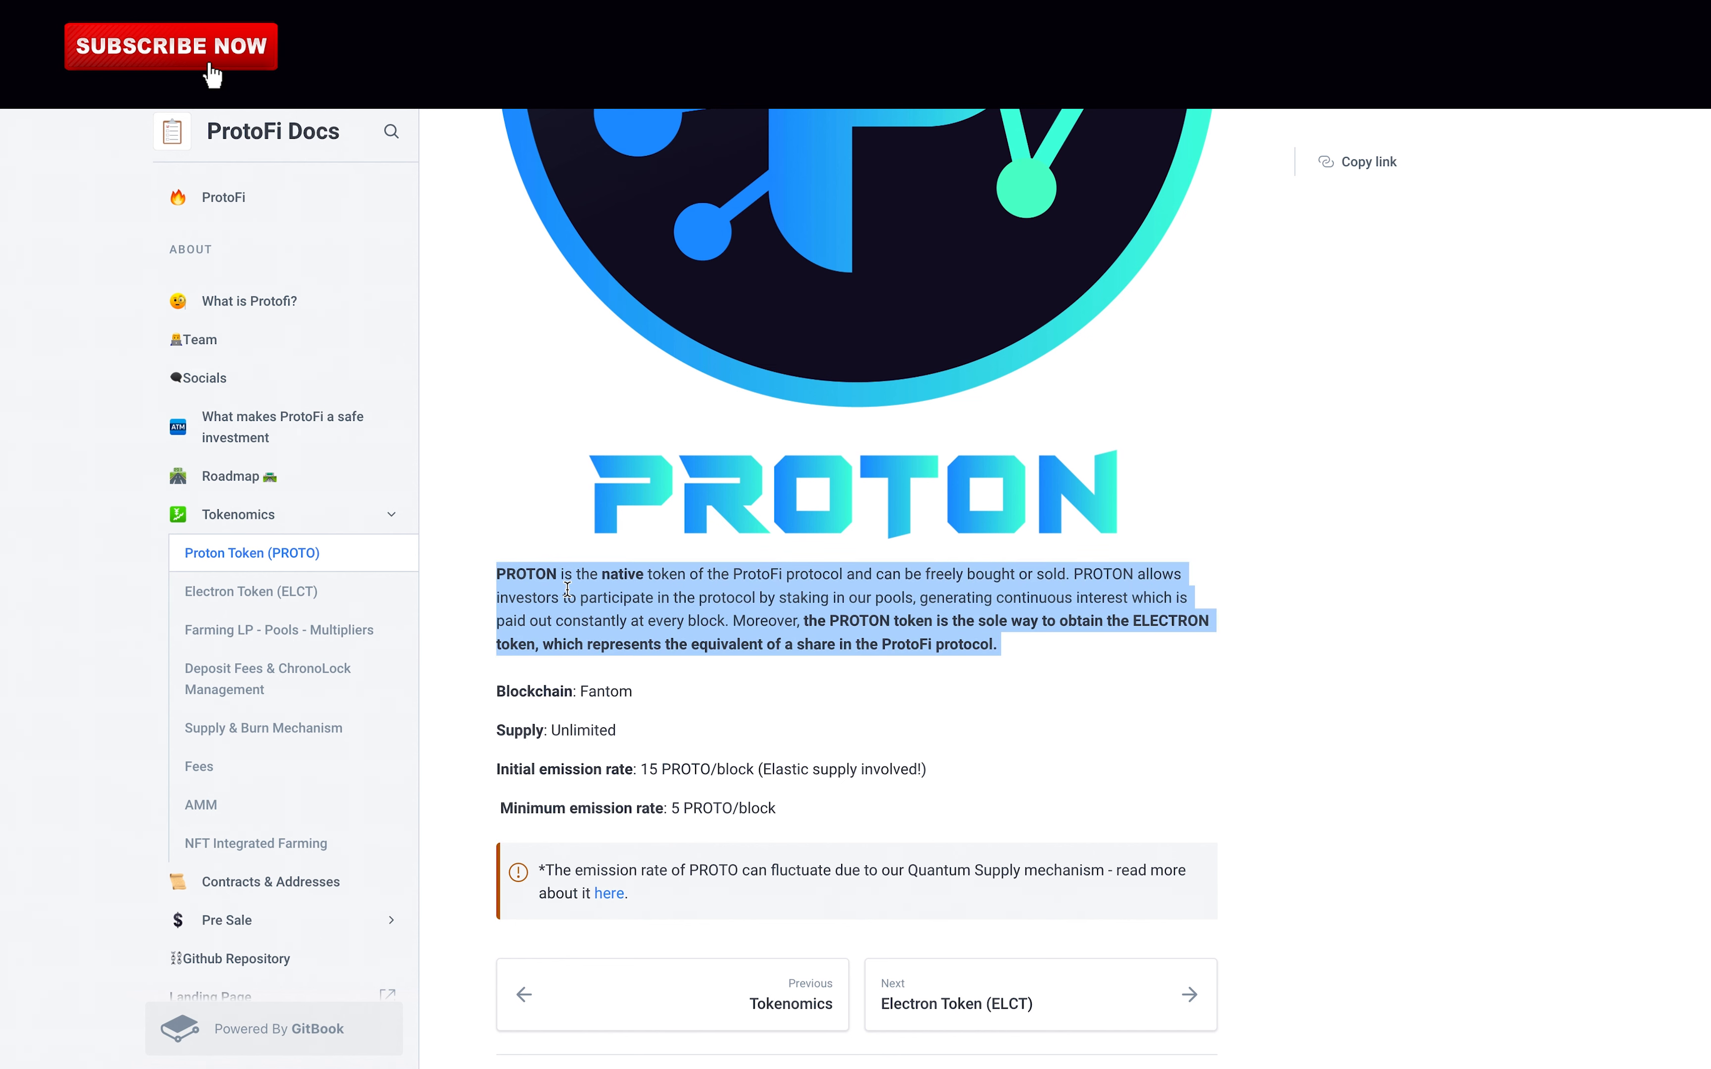
mouse_move(1019, 670)
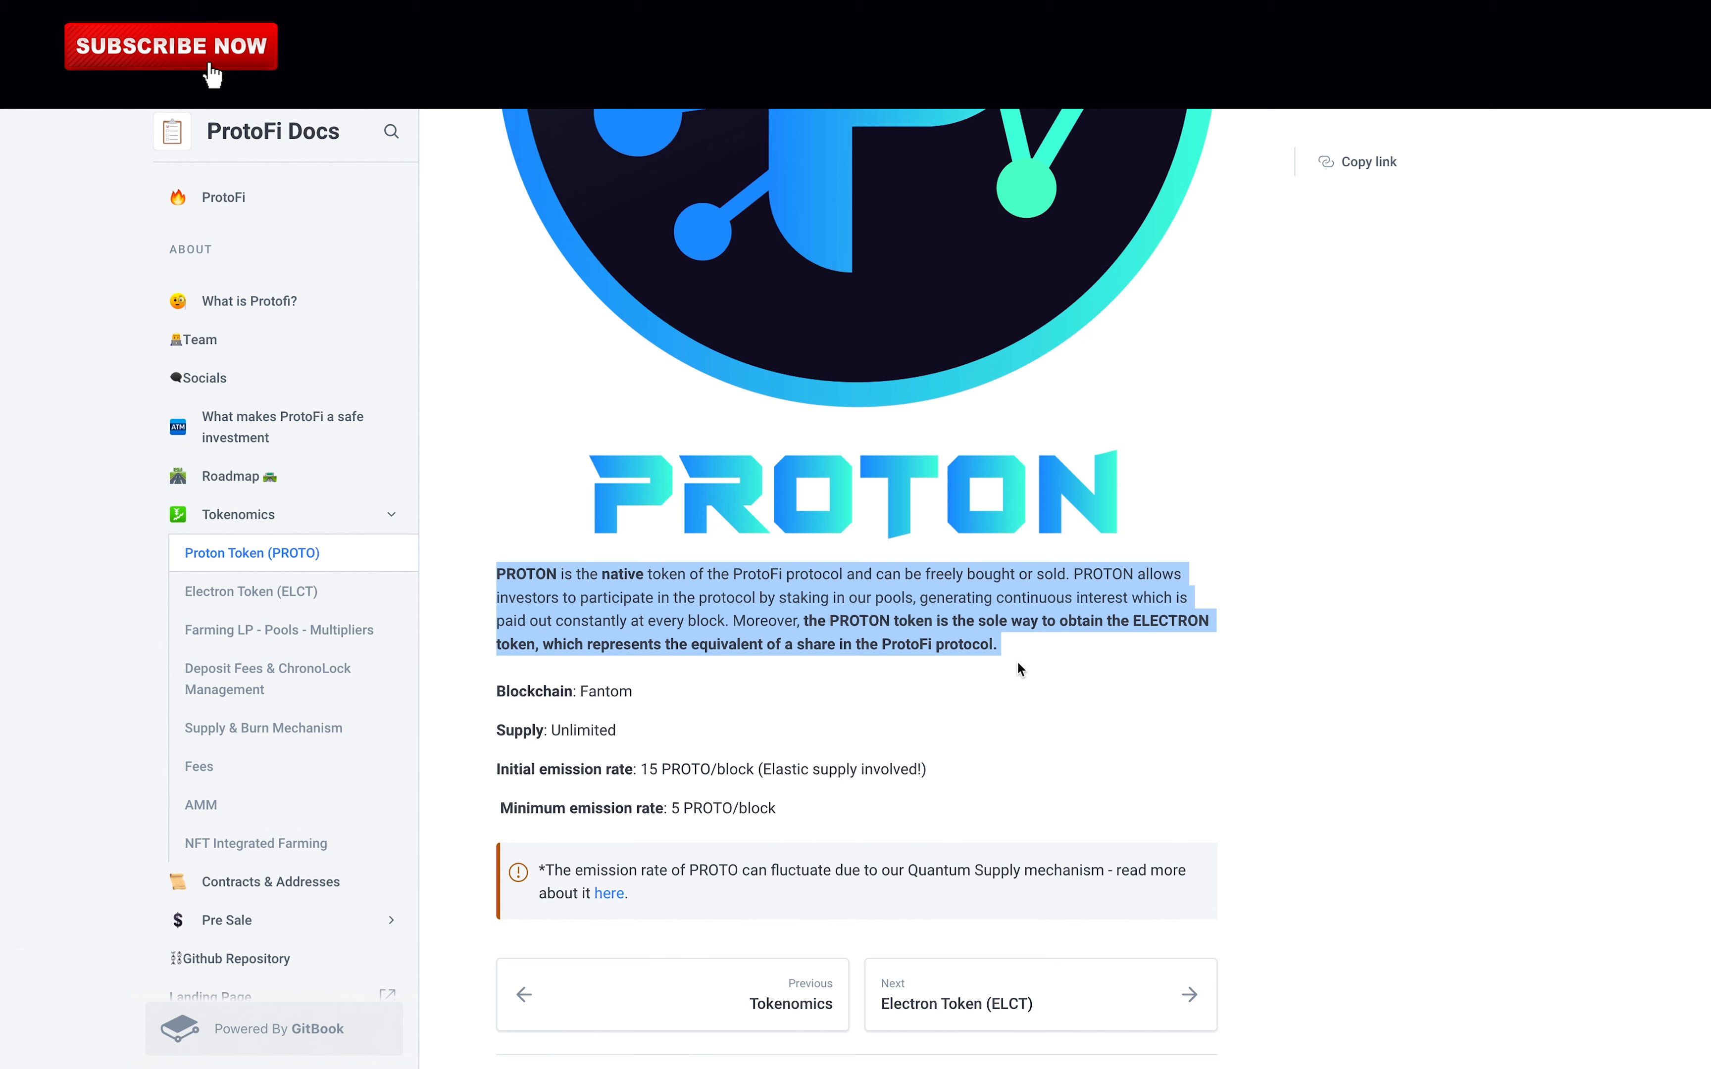
double_click(581, 730)
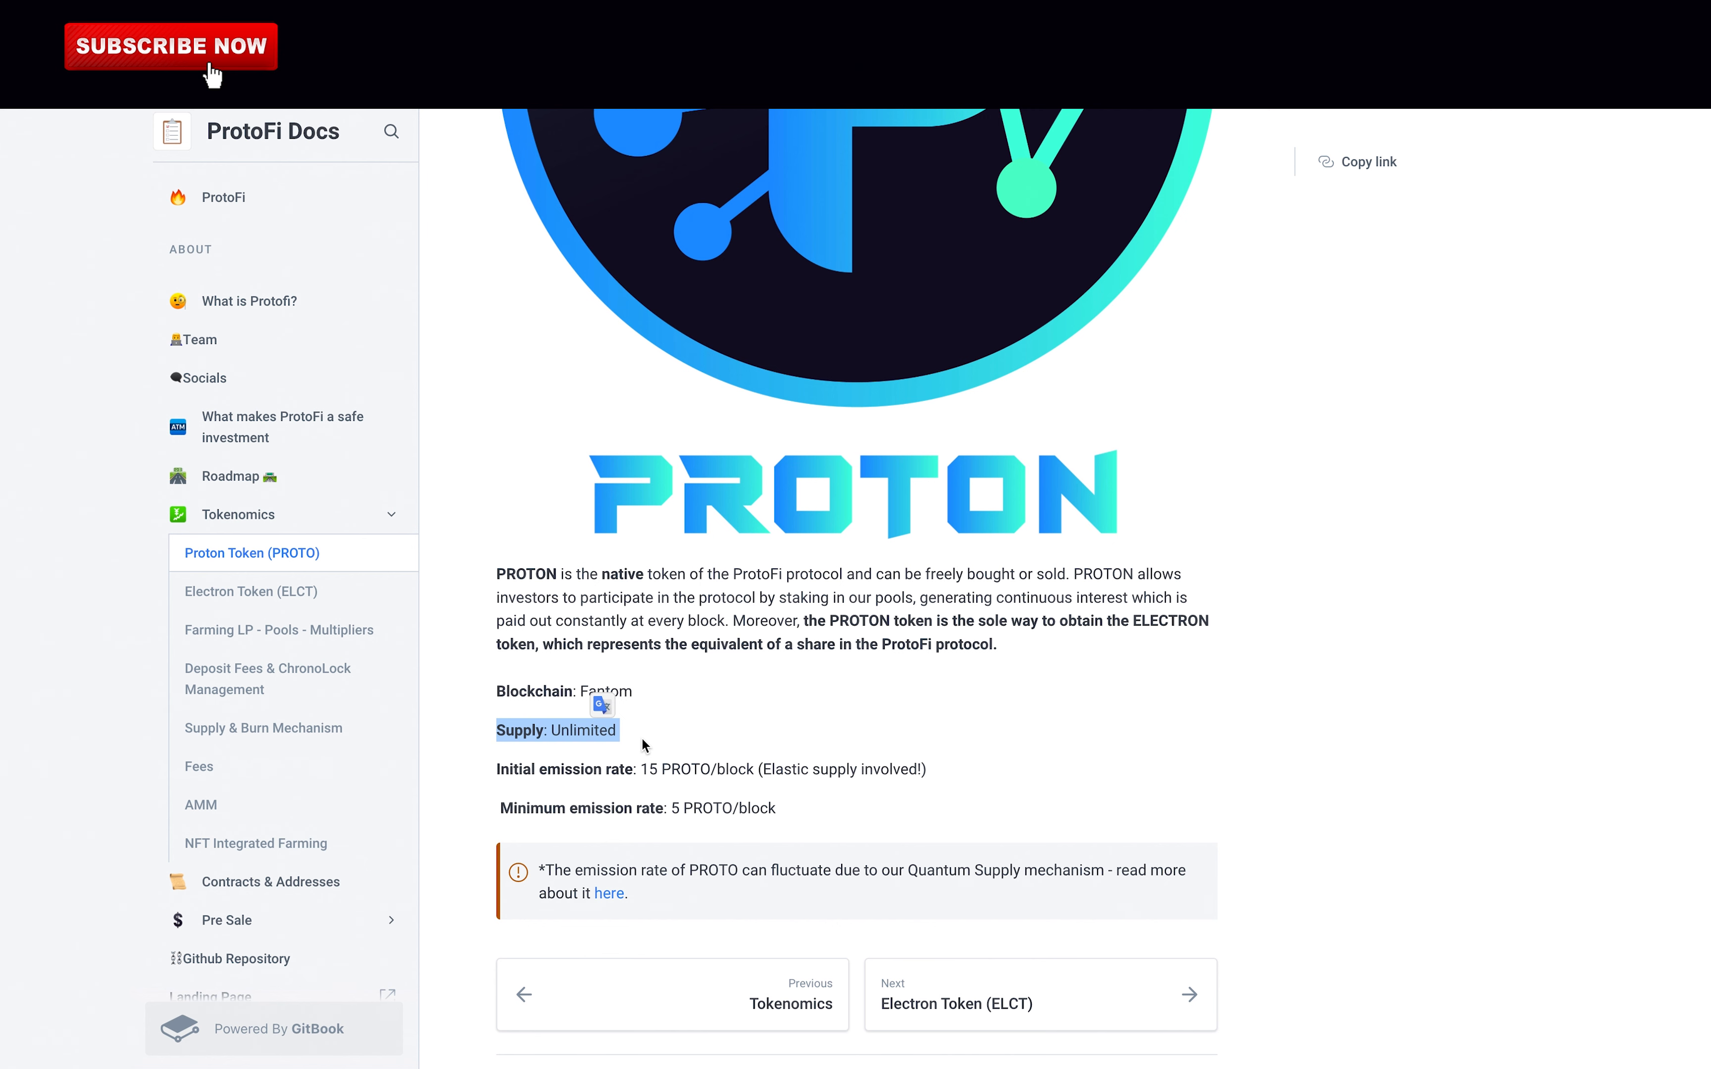
left_click(249, 591)
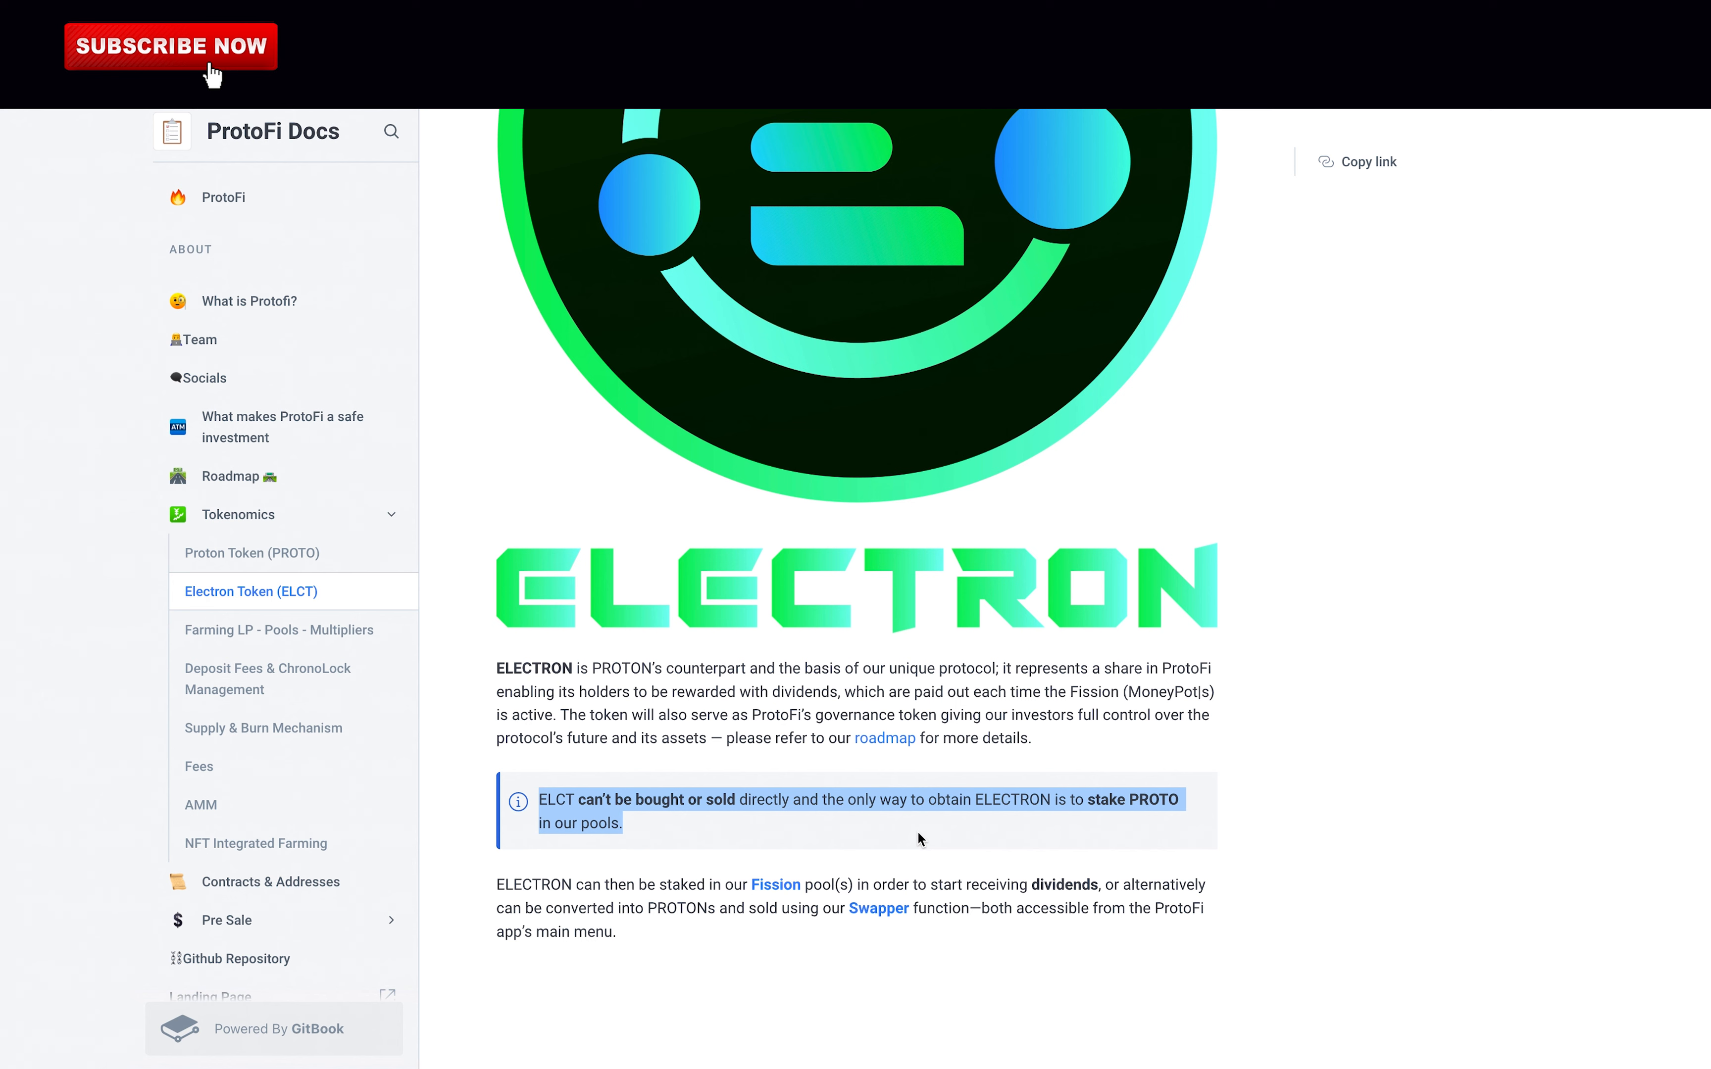
- Select the note that ELCT can only be obtained by staking PROTO
double_click(677, 885)
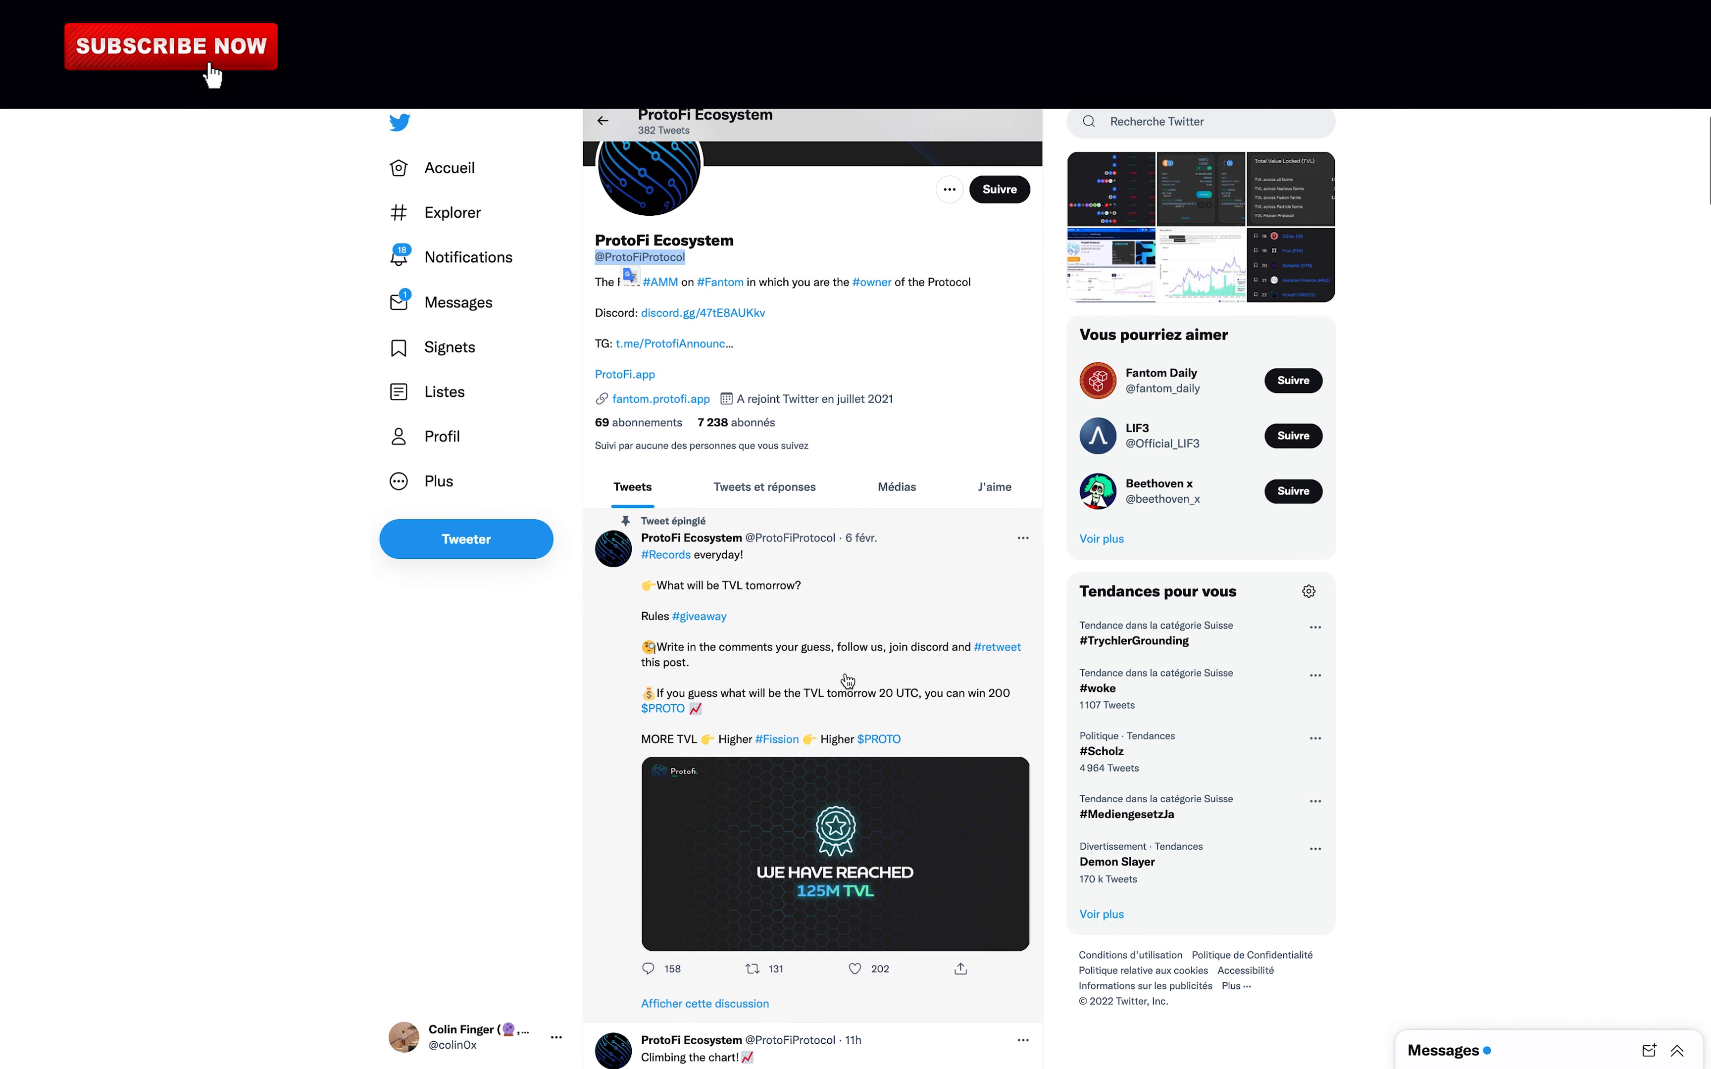
left_click(705, 313)
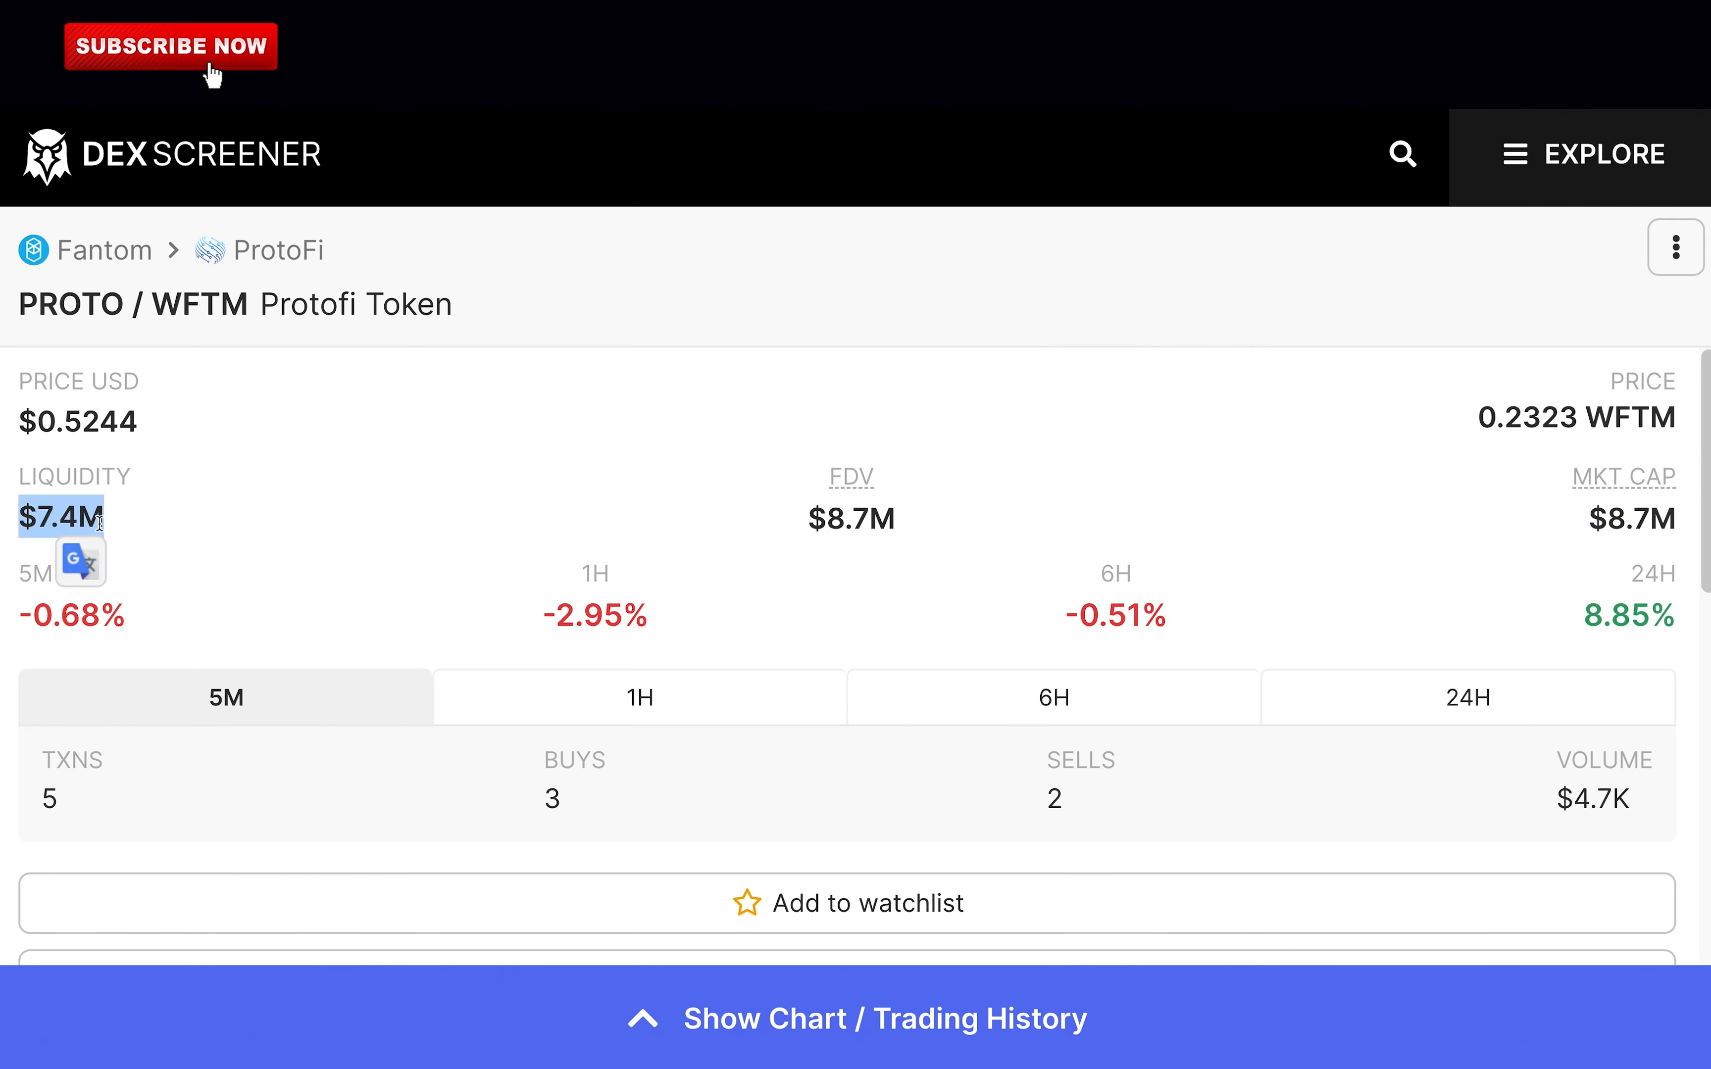
mouse_move(174, 510)
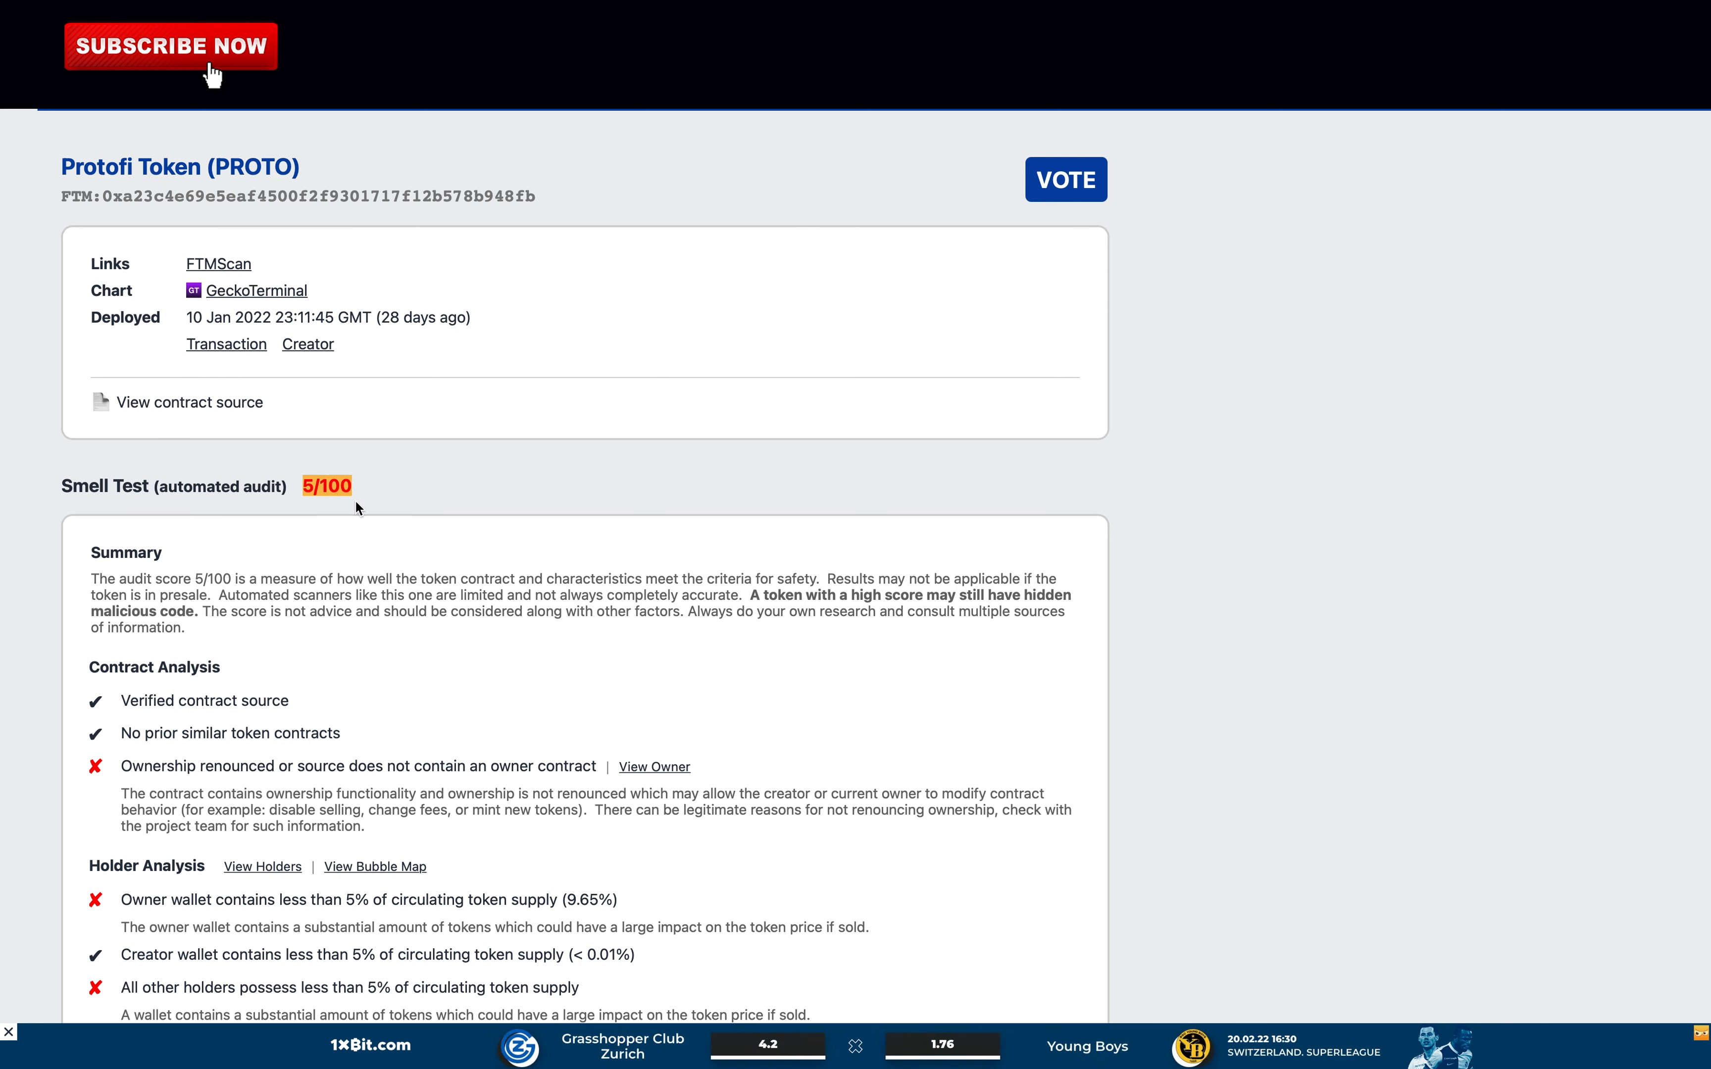
- Scroll through the PROTO Smell Test summary, Holder Analysis and Liquidity Analysis
scroll("down", 3)
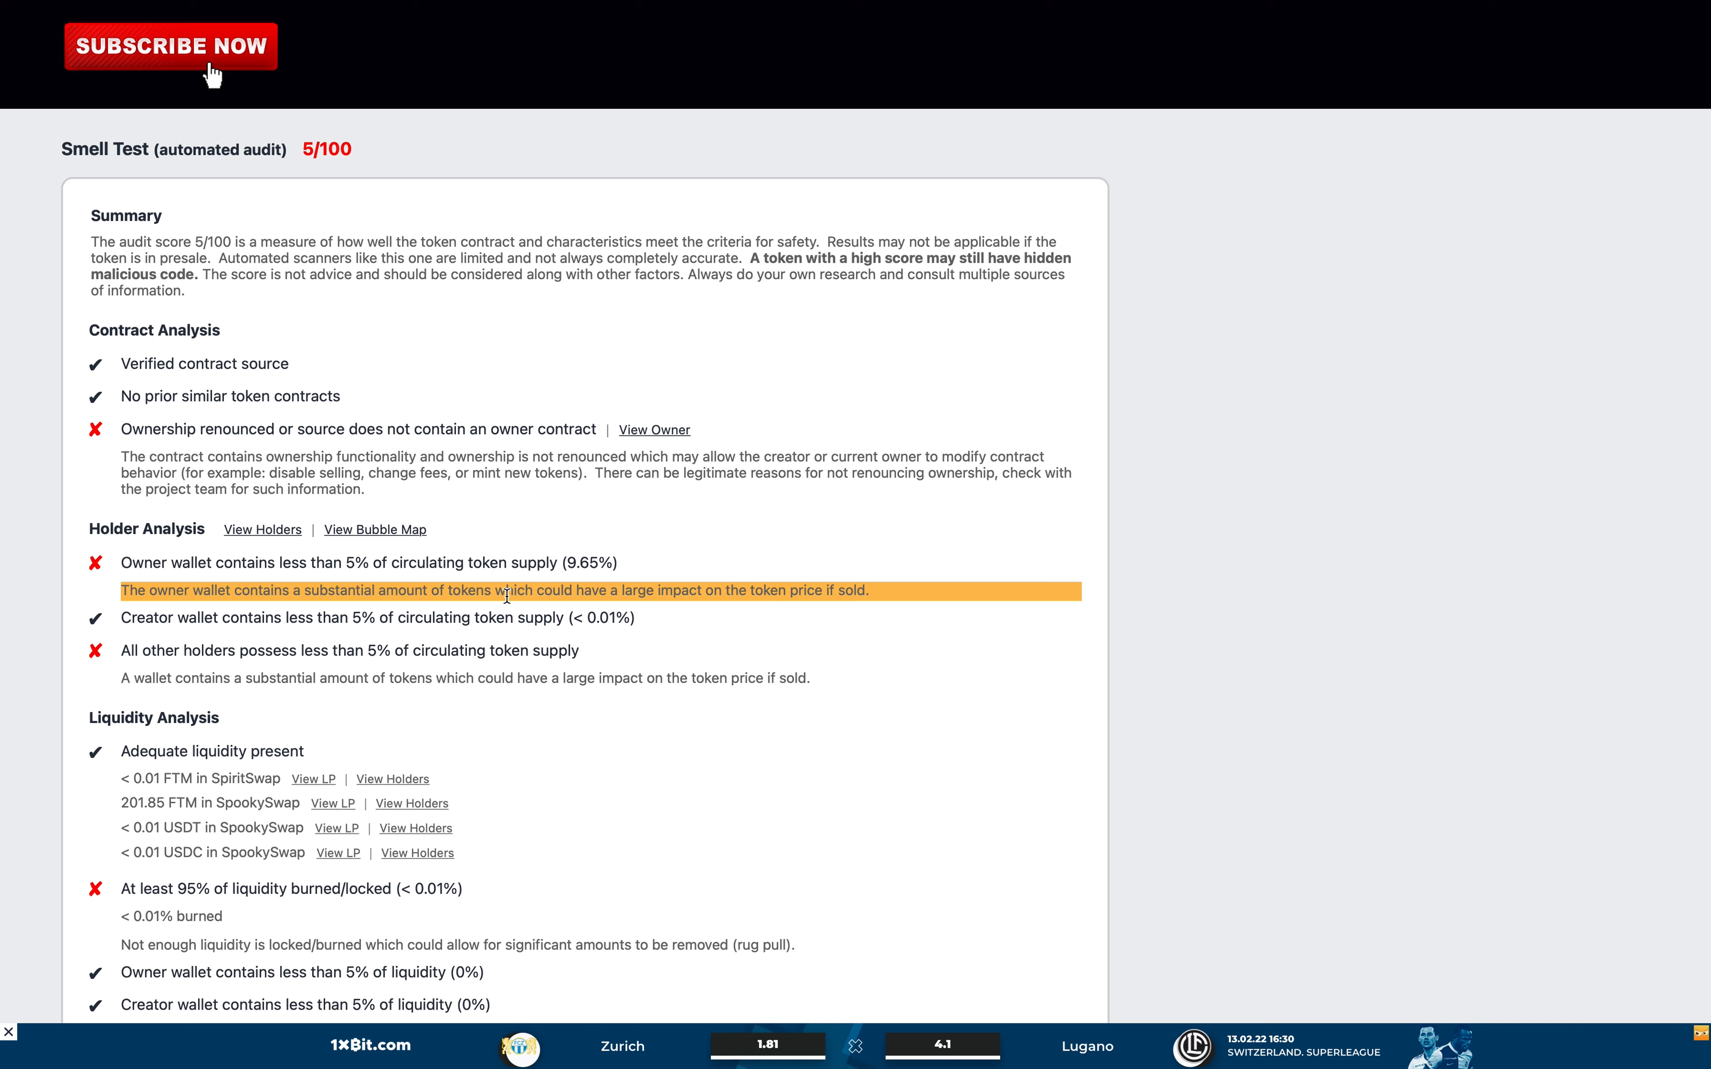
scroll("down", 3)
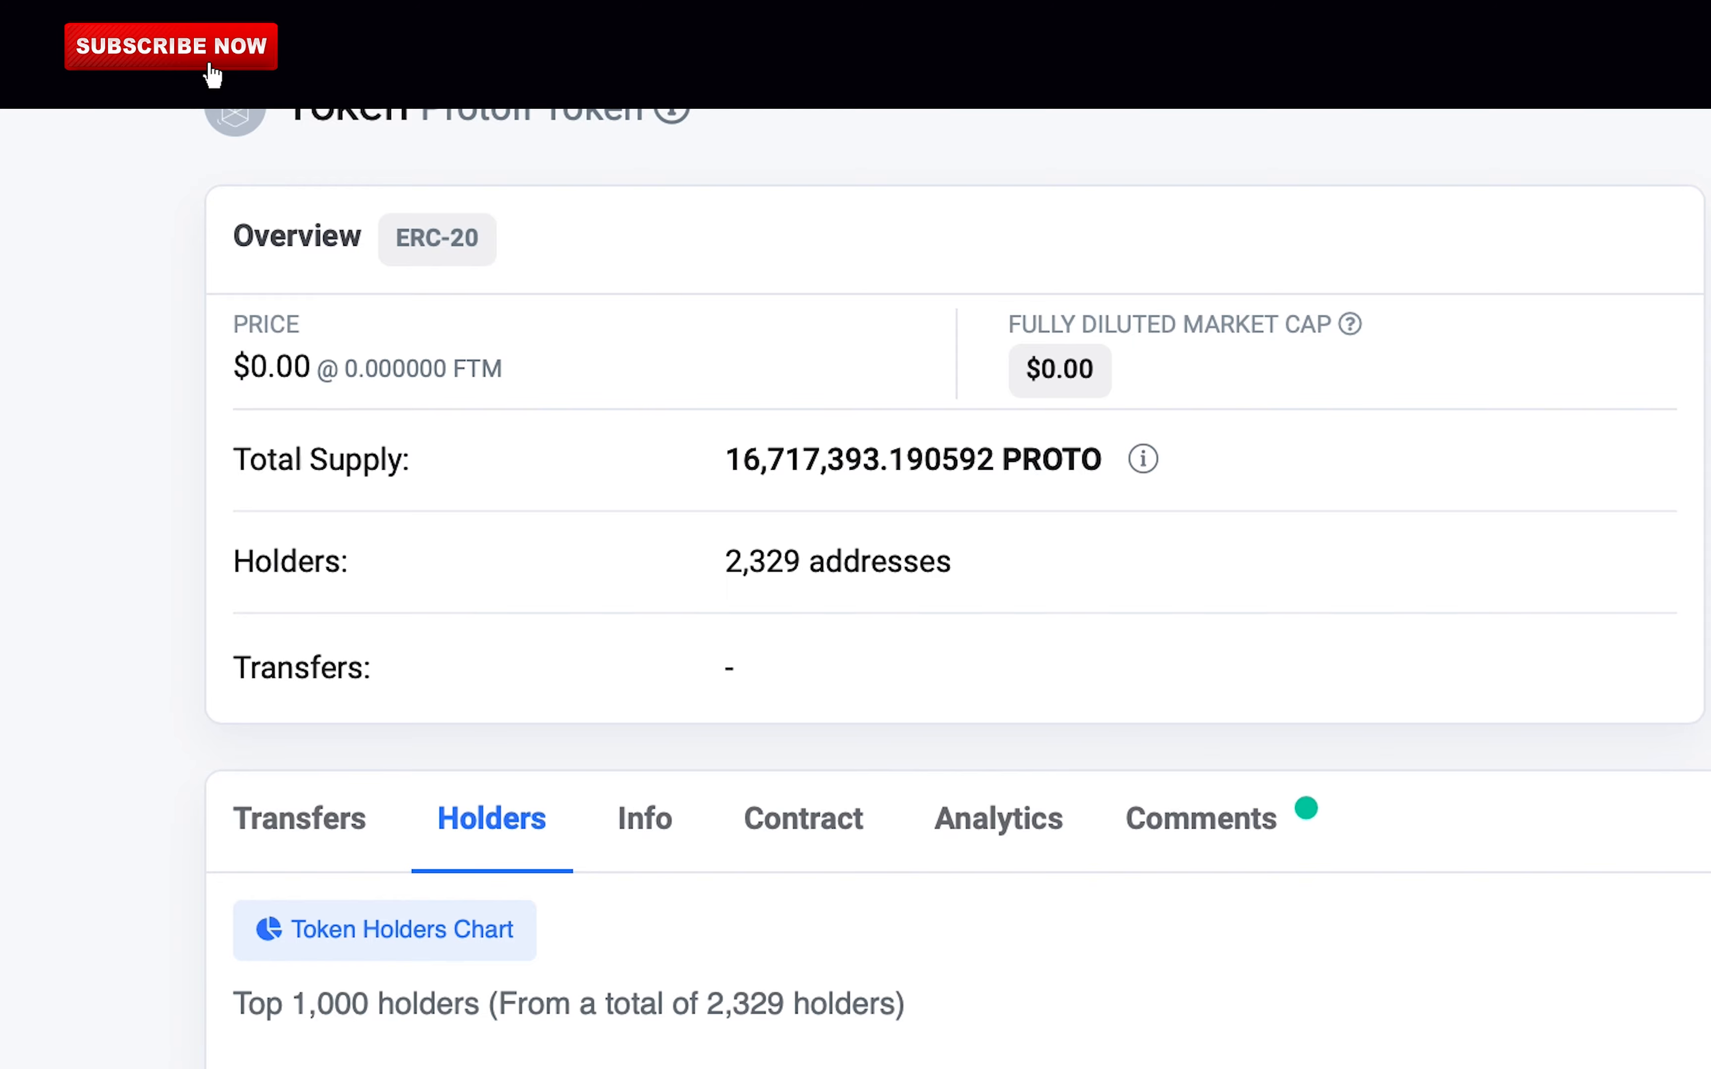
- Scroll to the PROTO holder table and highlight the top holder's roughly 41% share
scroll("down", 3)
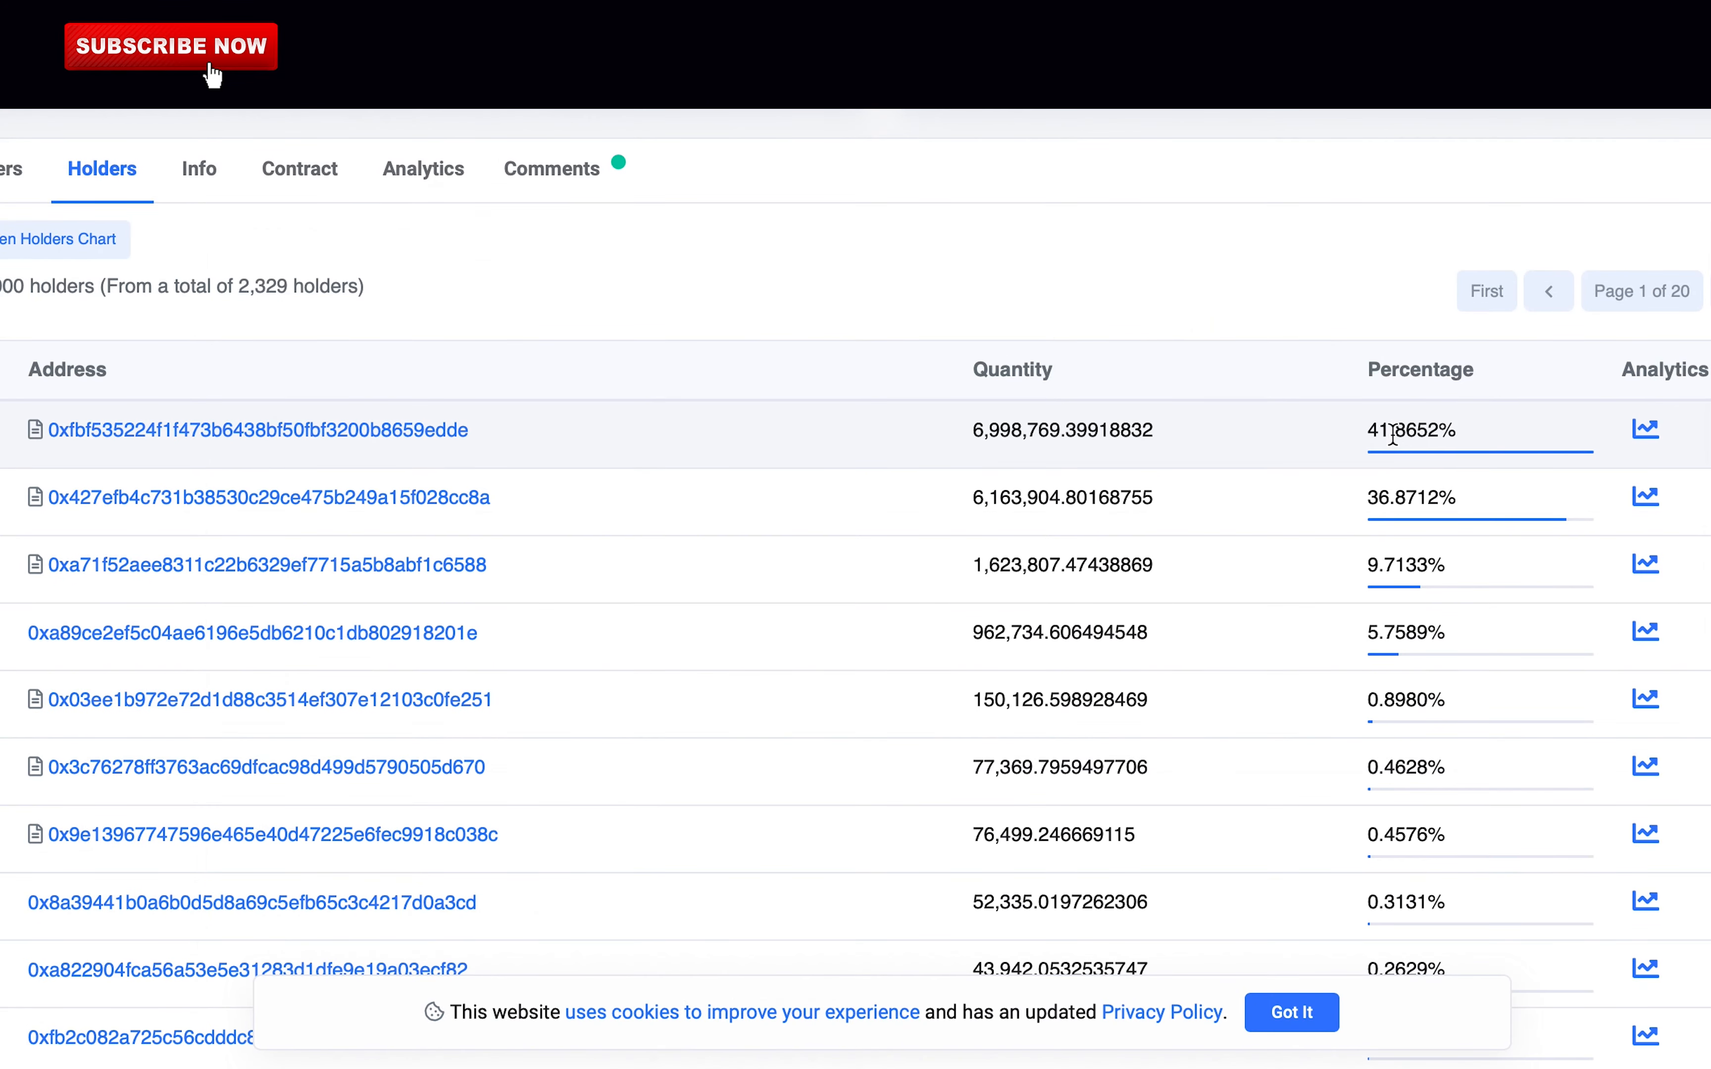
mouse_move(34, 502)
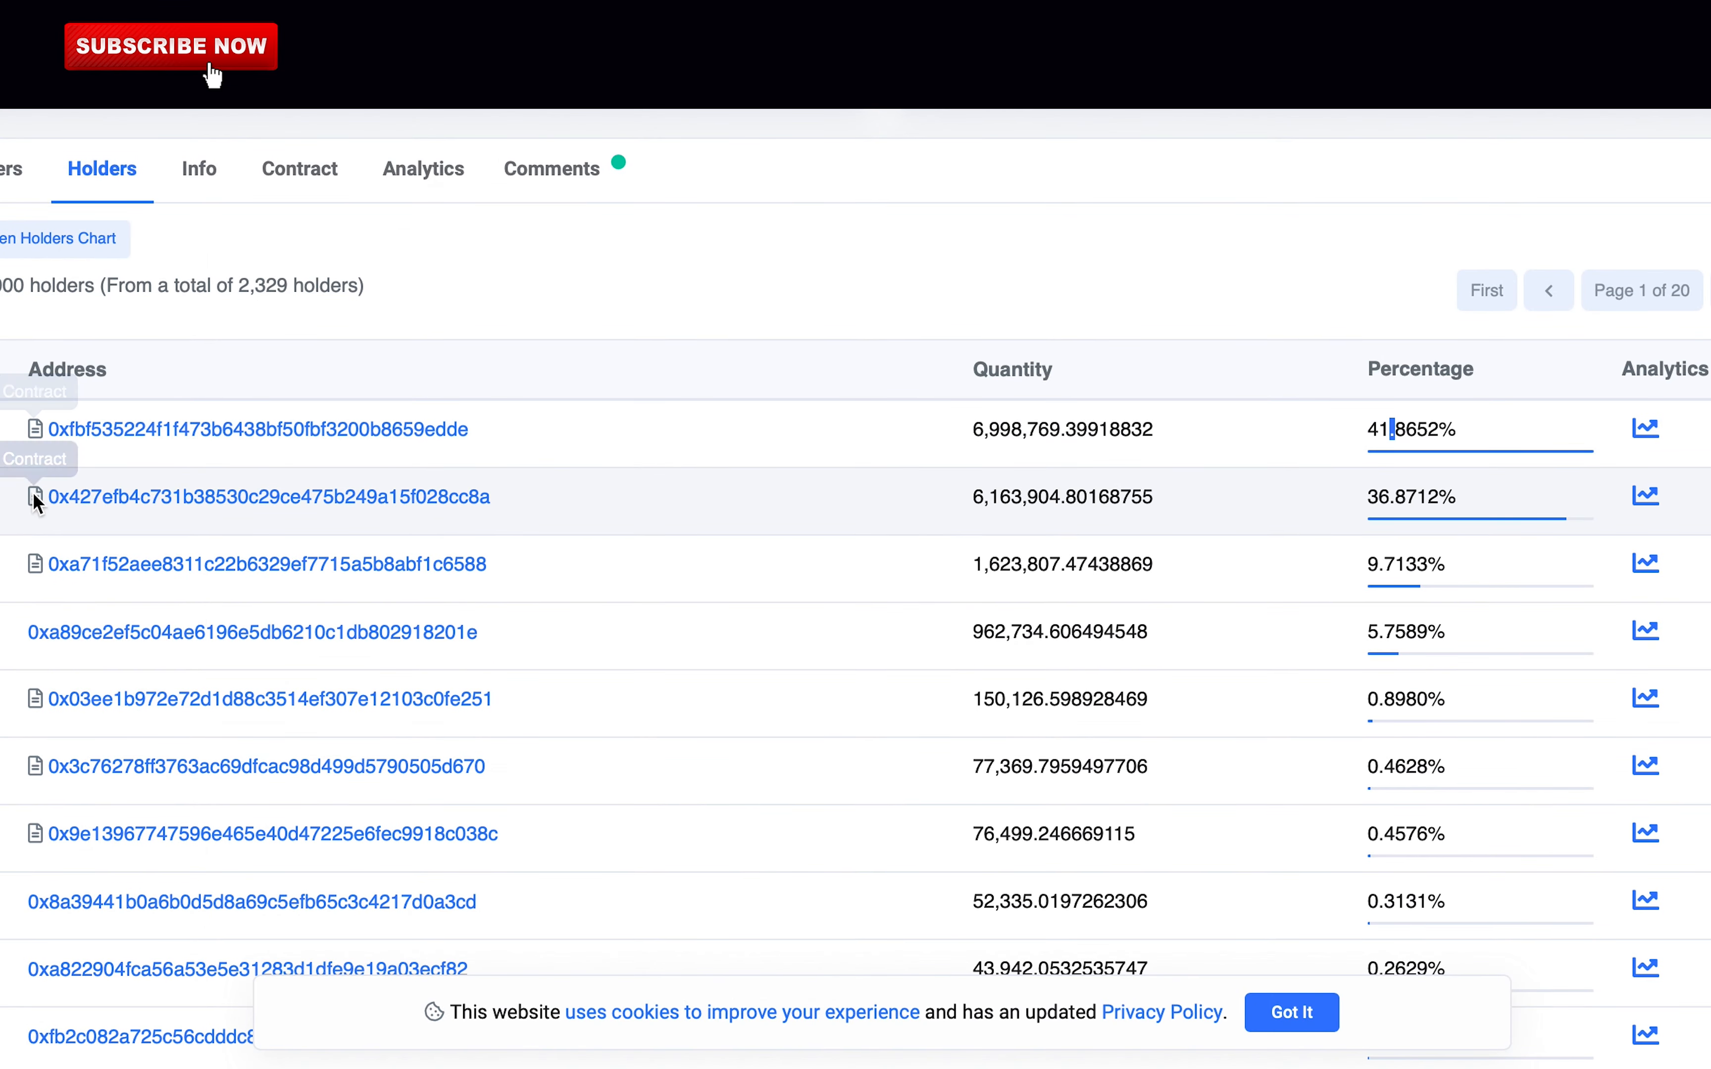
double_click(1405, 633)
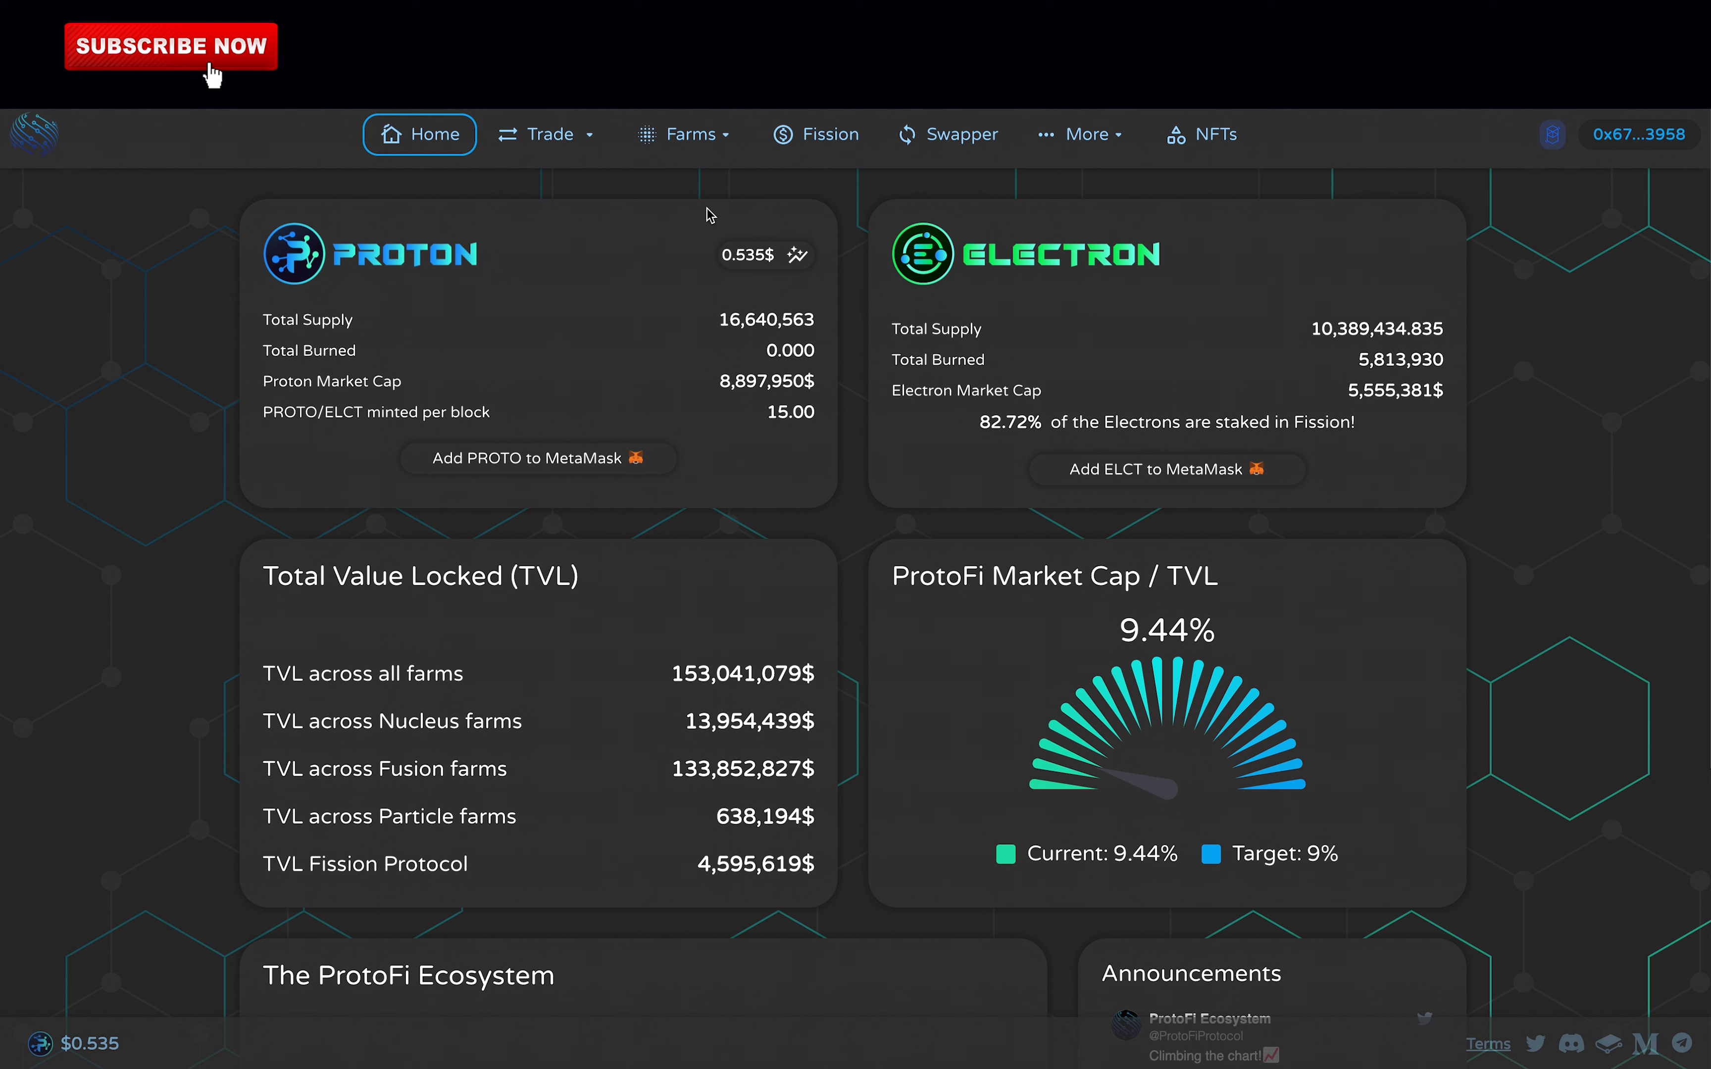
mouse_move(709, 160)
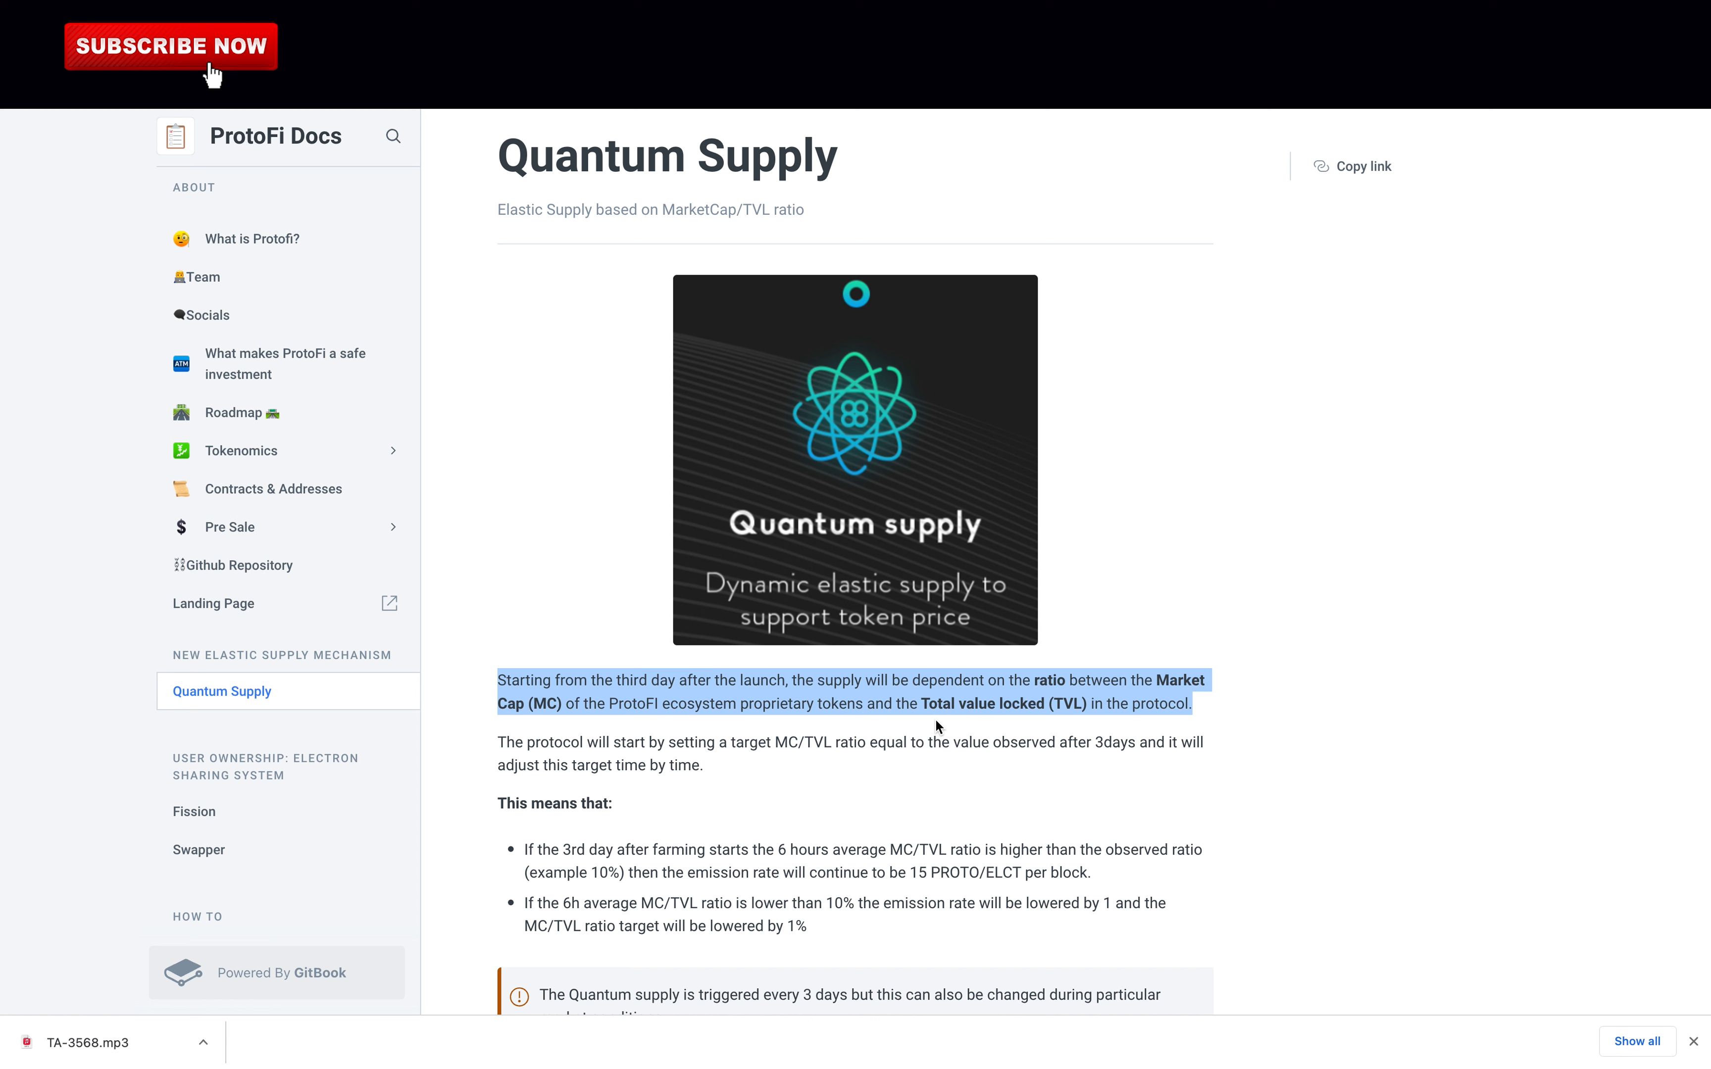
- Select the Quantum Supply paragraph tying supply to the market cap/TVL ratio
left_click(213, 603)
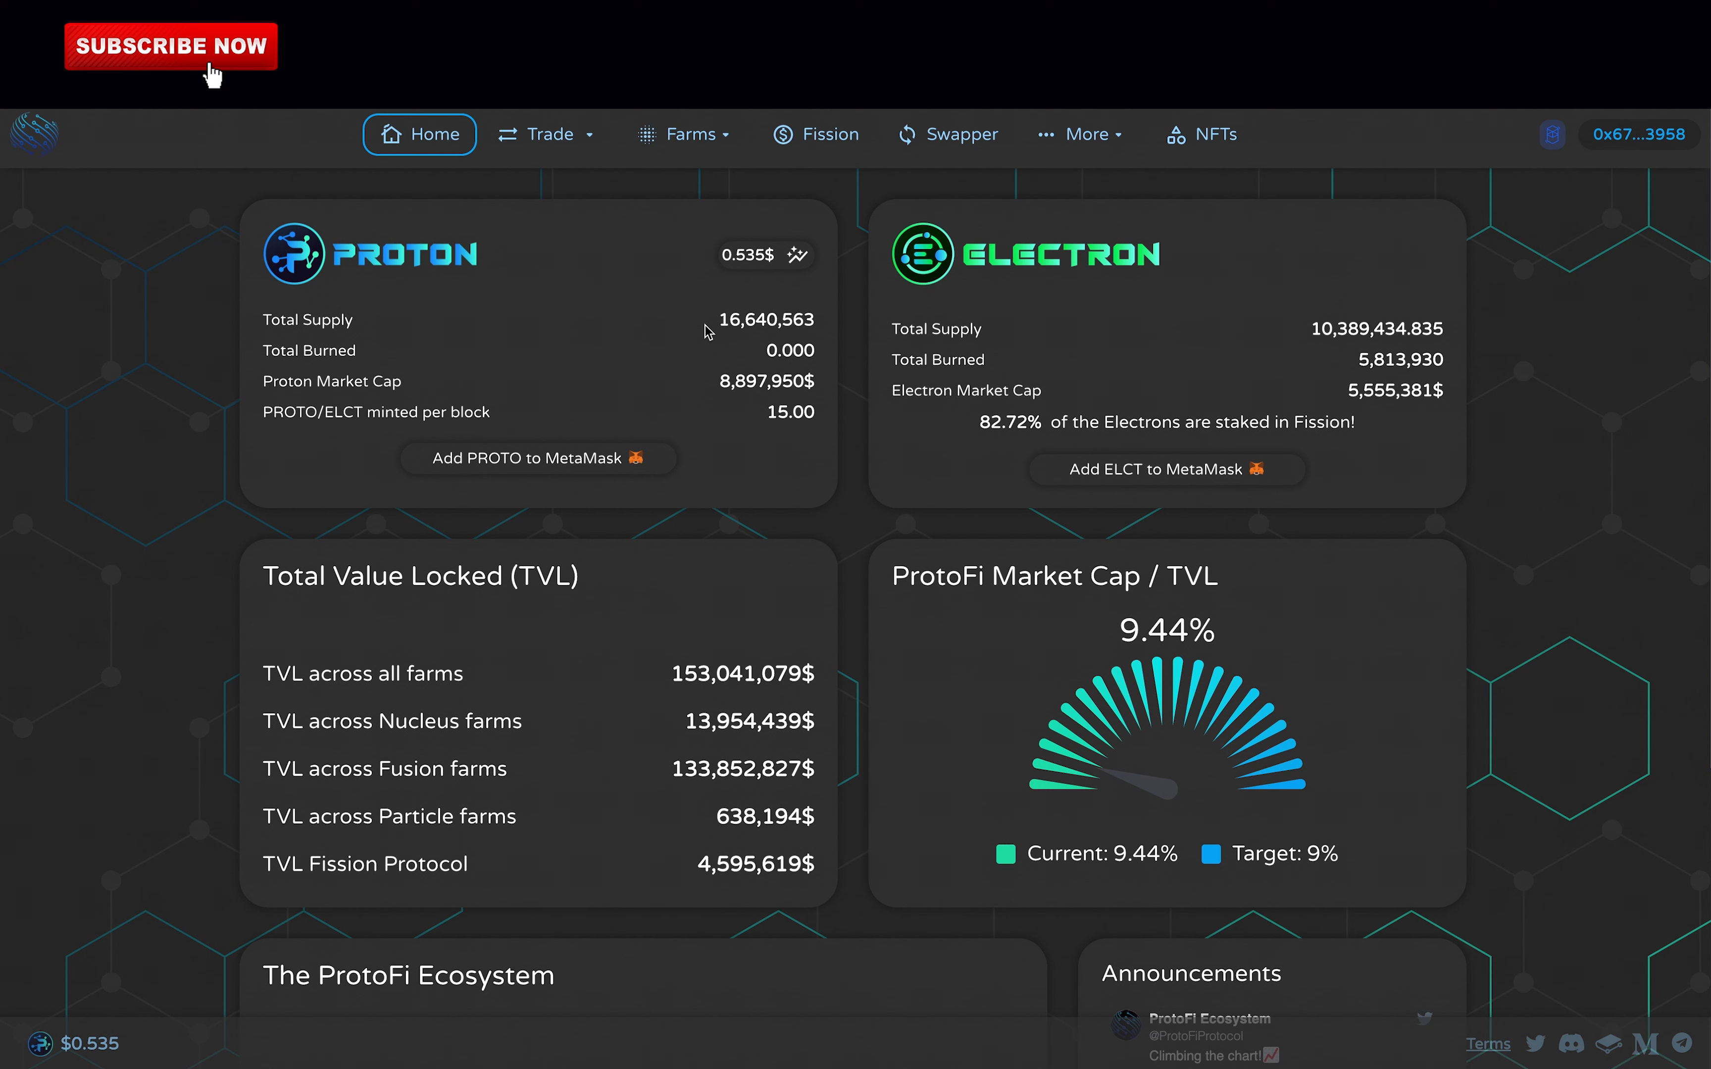
mouse_move(709, 288)
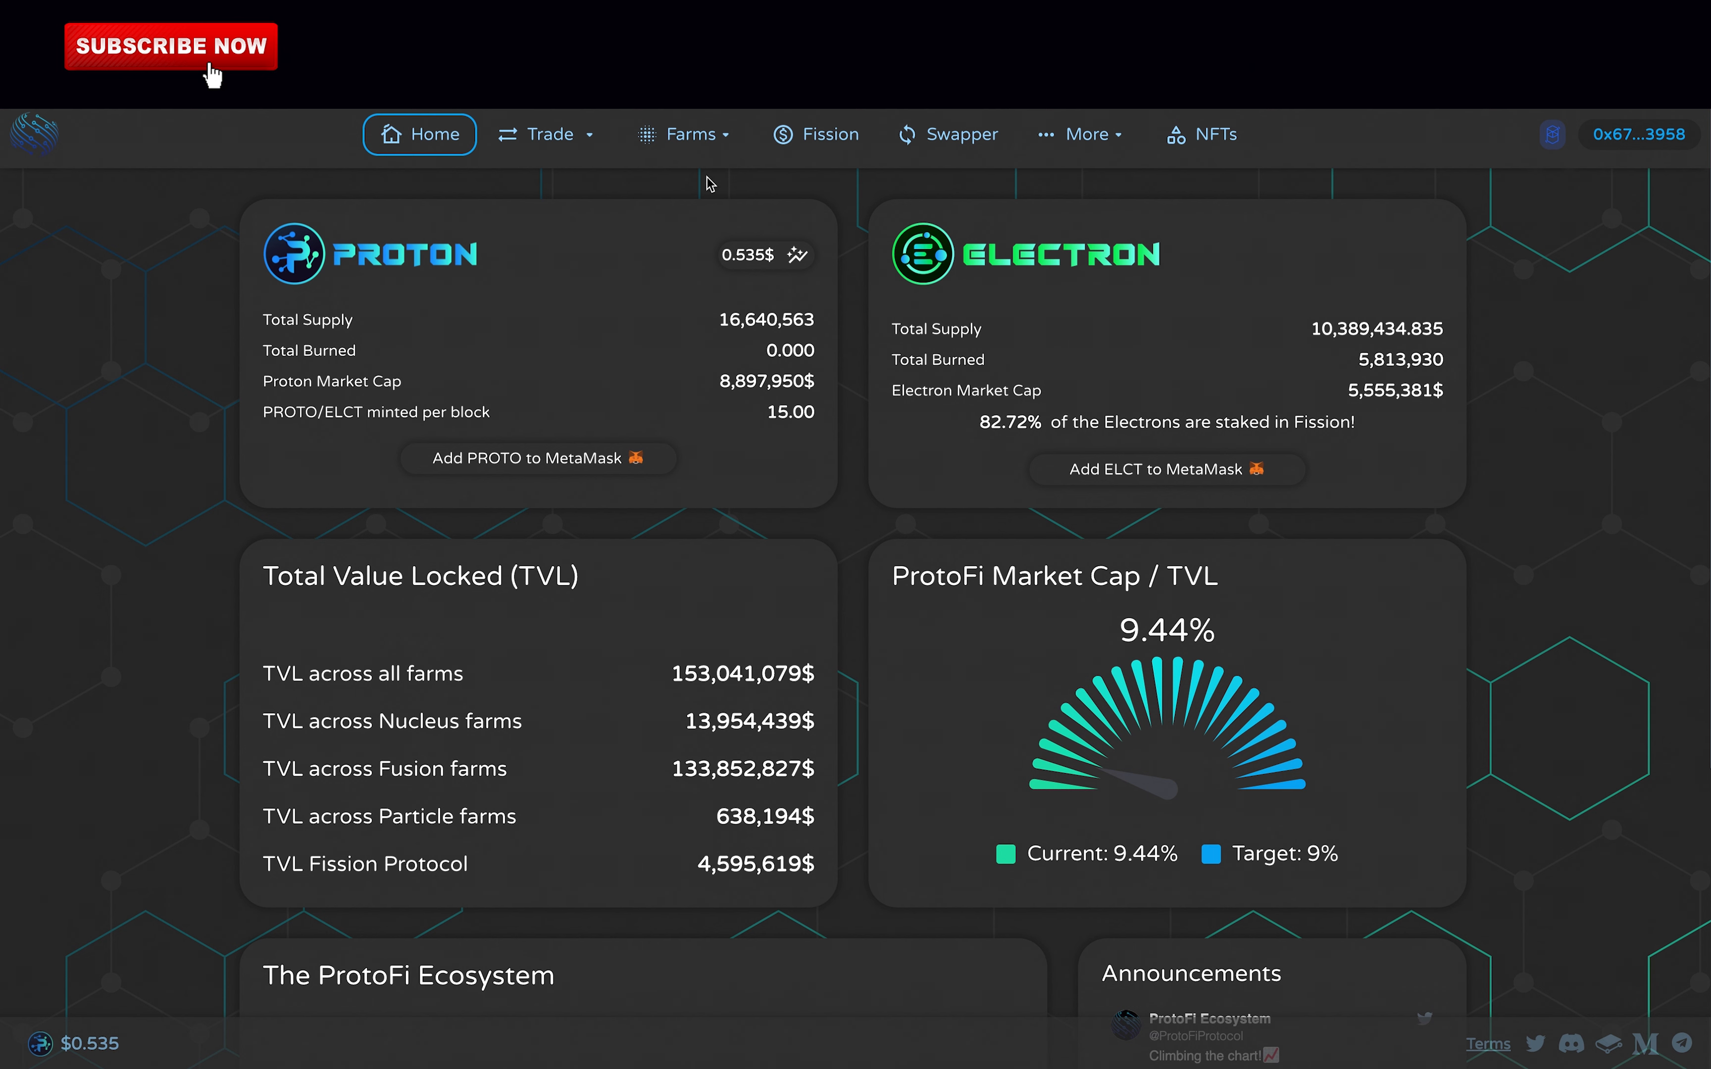
- Open the Farms dropdown listing Nucleus, Fusion and Particle farms
left_click(694, 132)
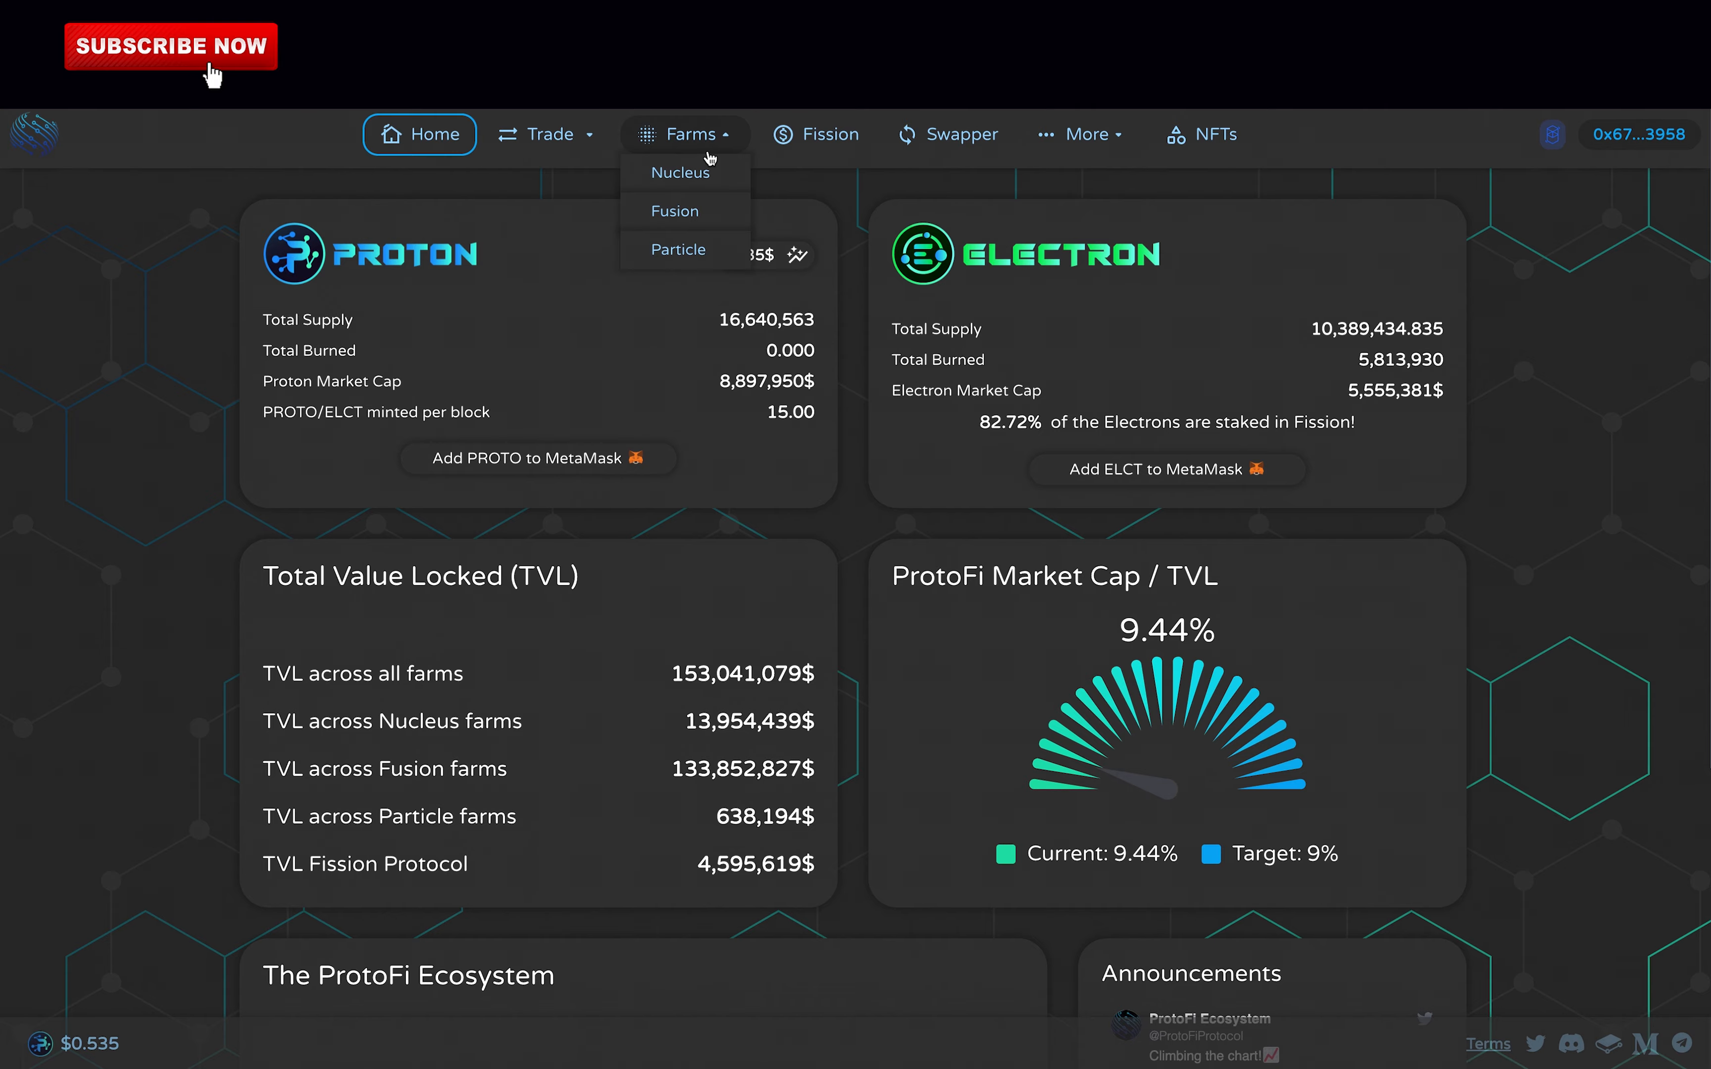